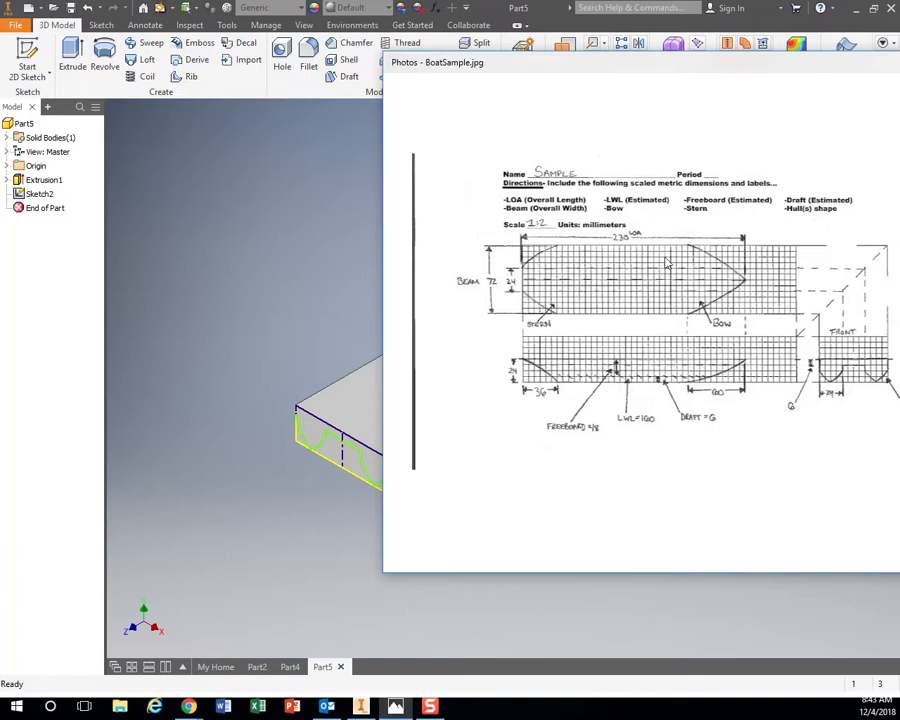
pyautogui.moveTo(640, 392)
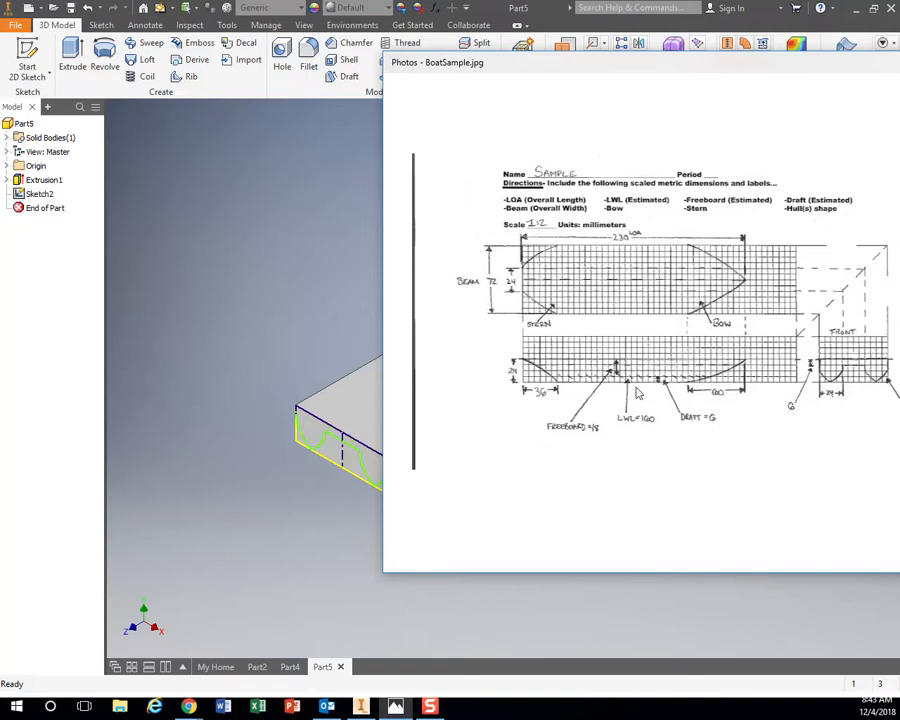
pyautogui.moveTo(572, 296)
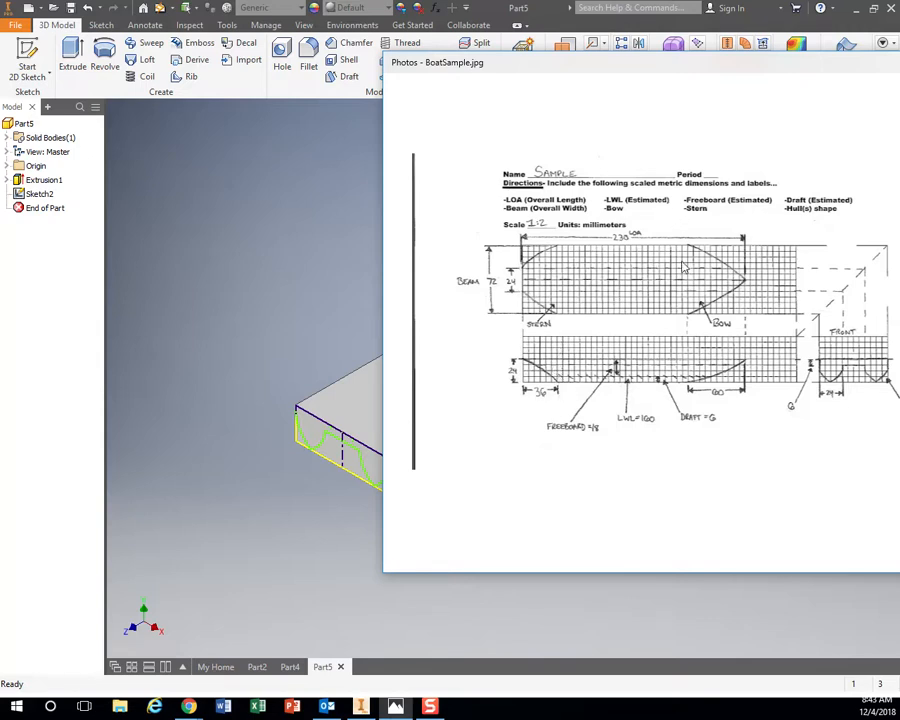
pyautogui.moveTo(556, 392)
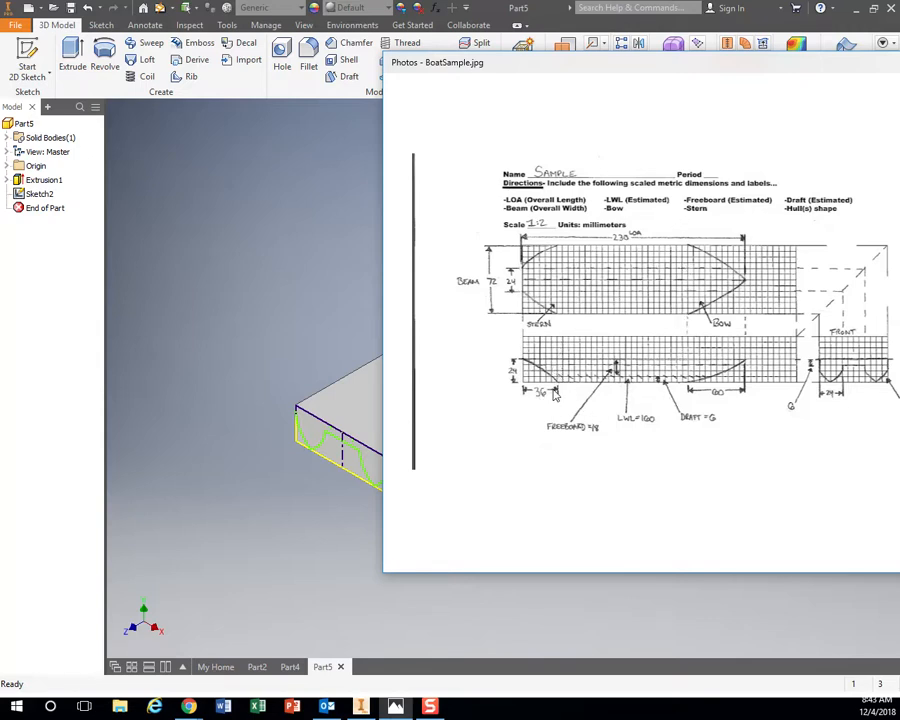
pyautogui.moveTo(560, 322)
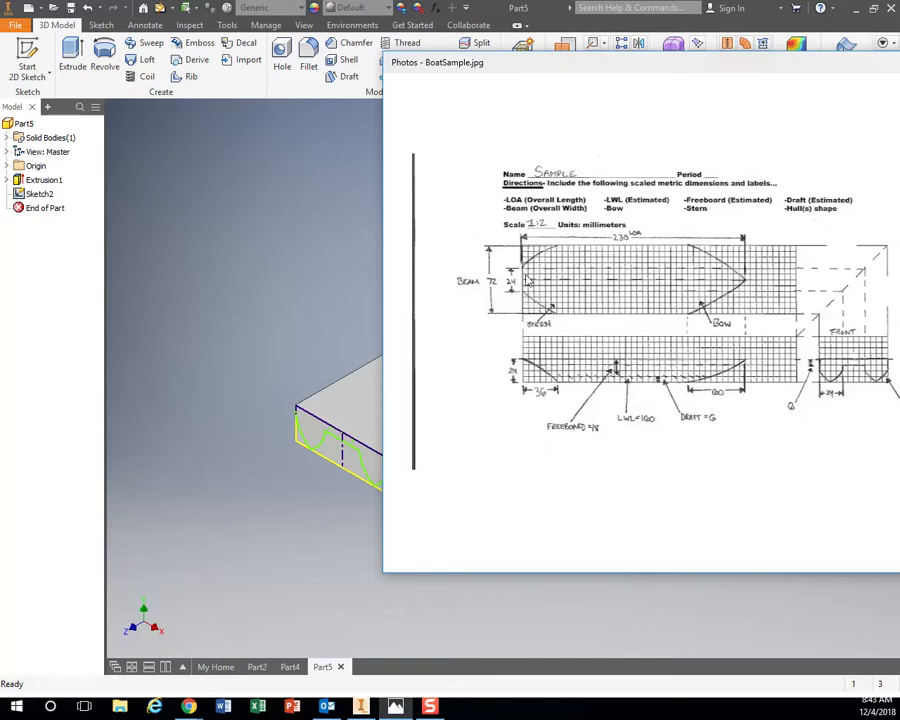
pyautogui.moveTo(728, 298)
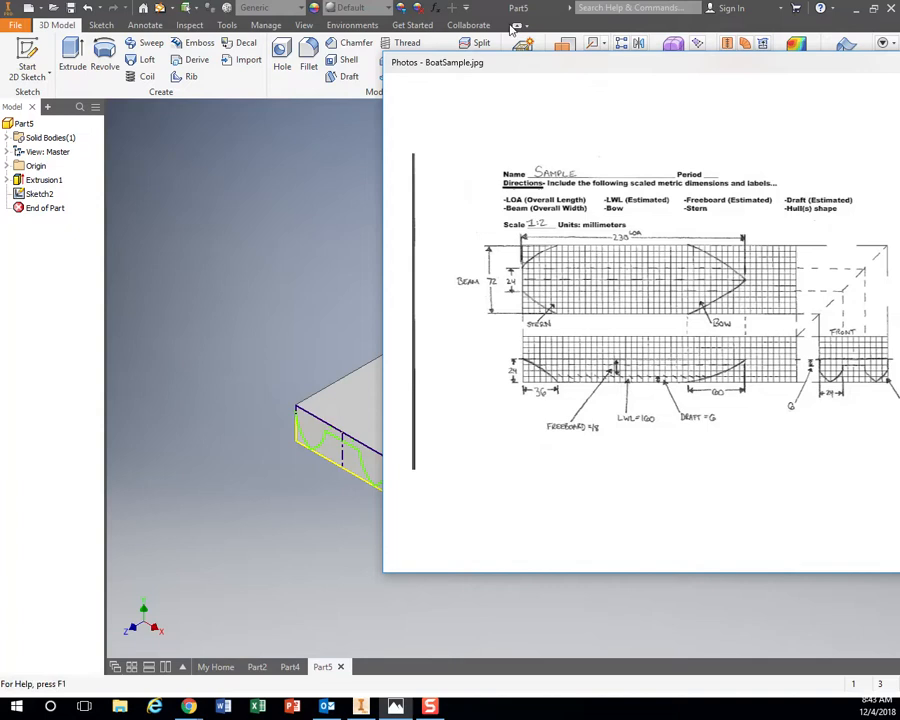
pyautogui.moveTo(496, 284)
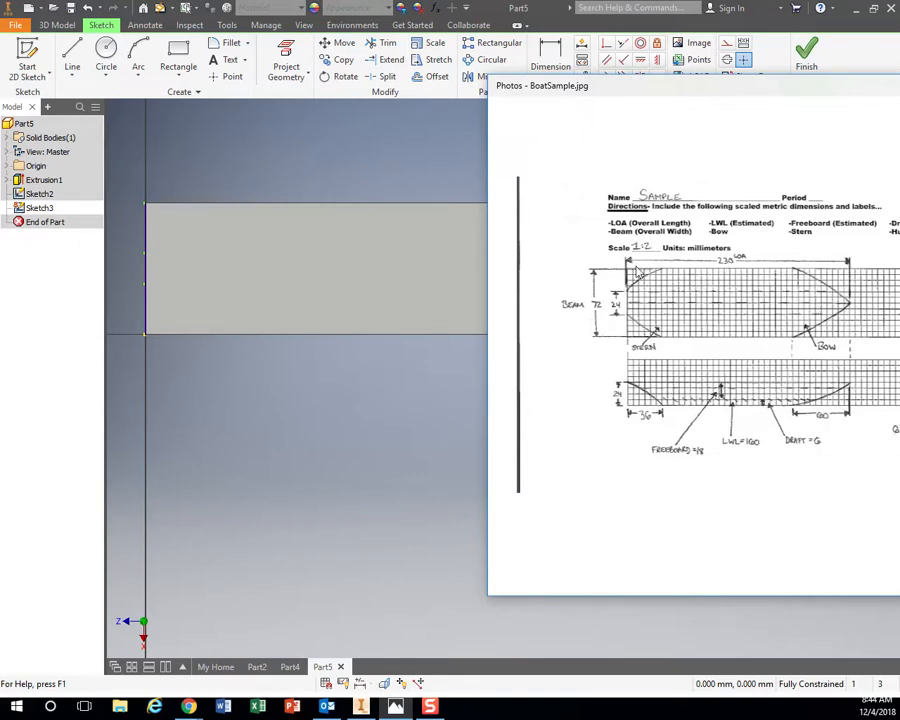
pyautogui.moveTo(816, 336)
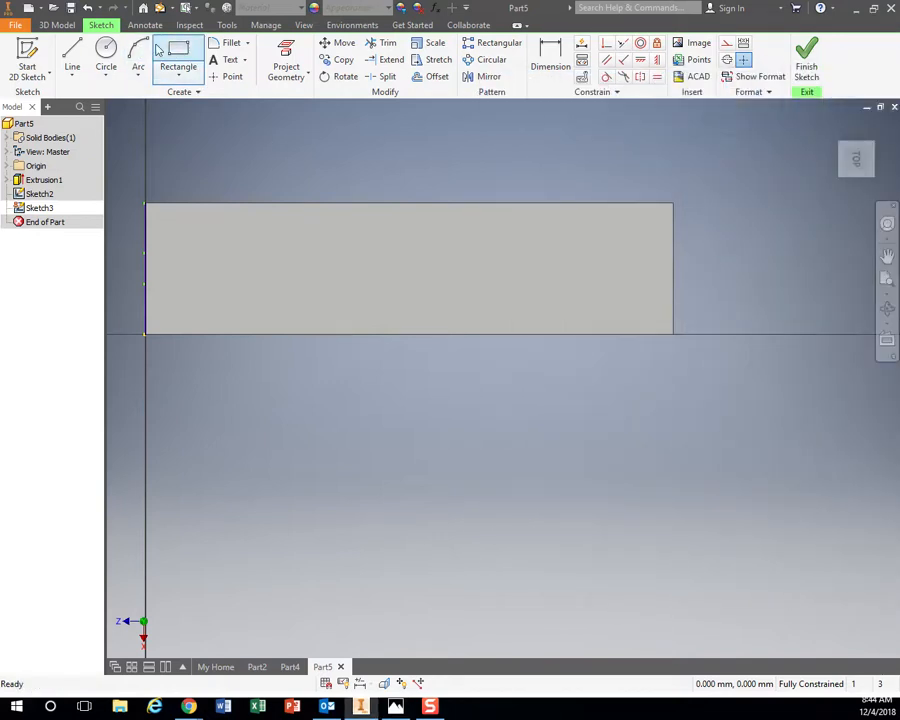
# - Draw the vertical dividing line at 230 and mark the 36 mm offset along the bottom edge
pyautogui.click(72, 56)
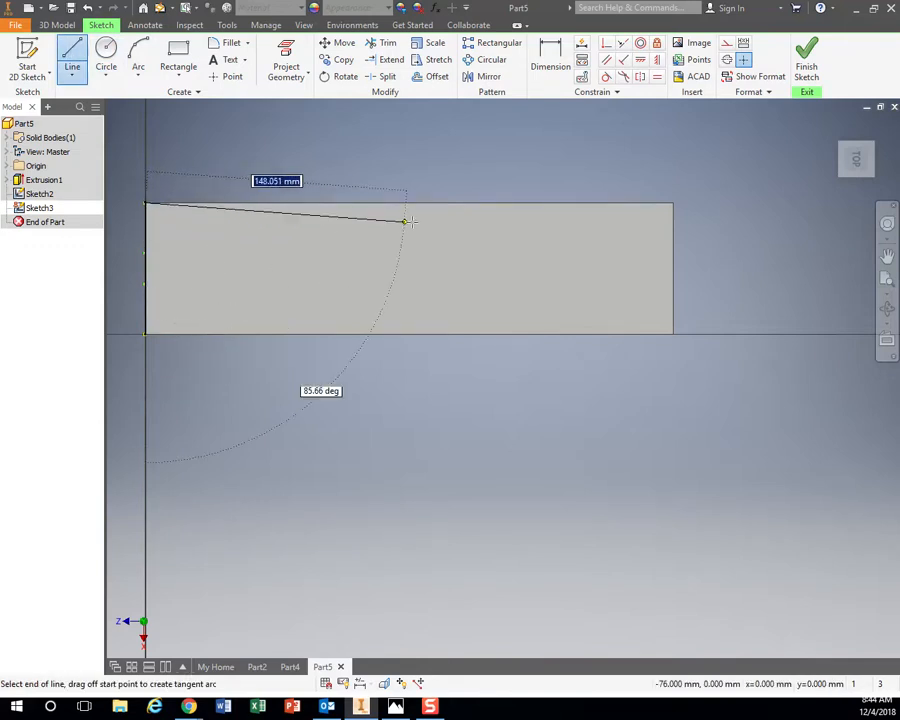
pyautogui.moveTo(496, 204)
pyautogui.write('230')
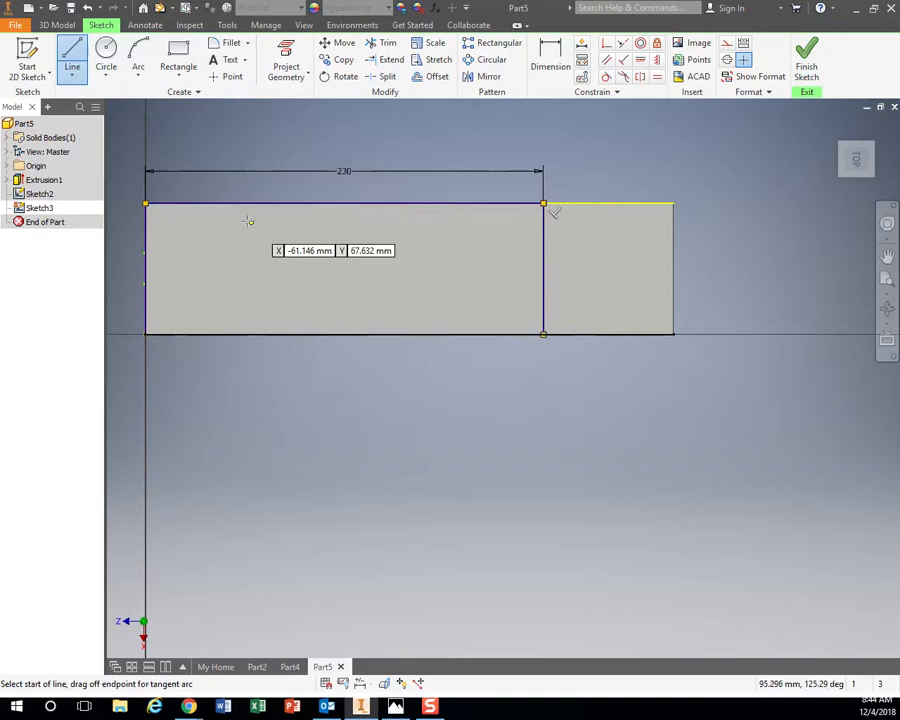
pyautogui.moveTo(516, 316)
pyautogui.write('24')
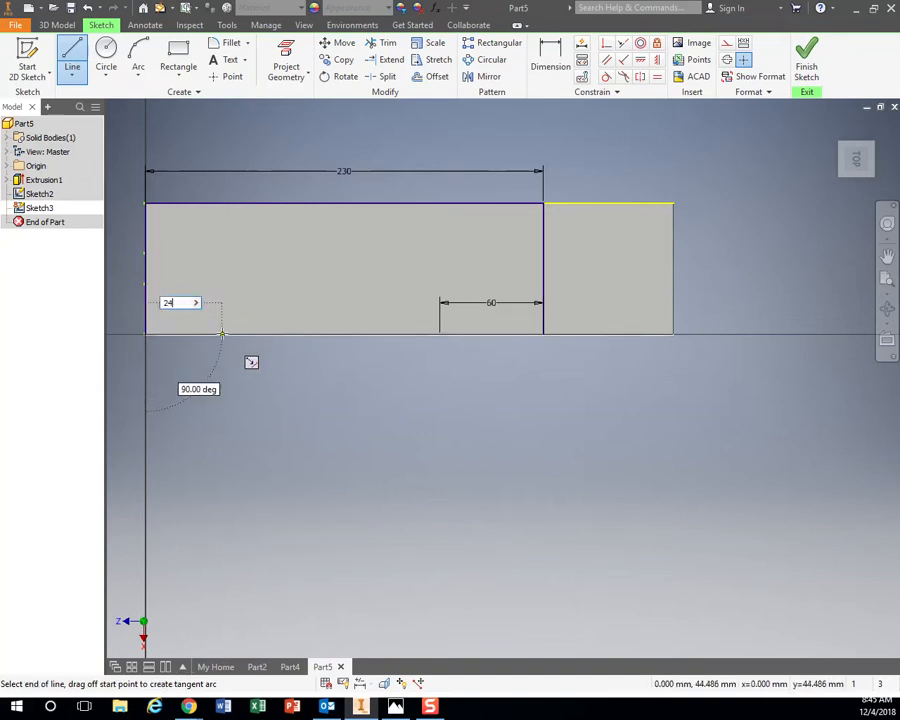
pyautogui.write('36')
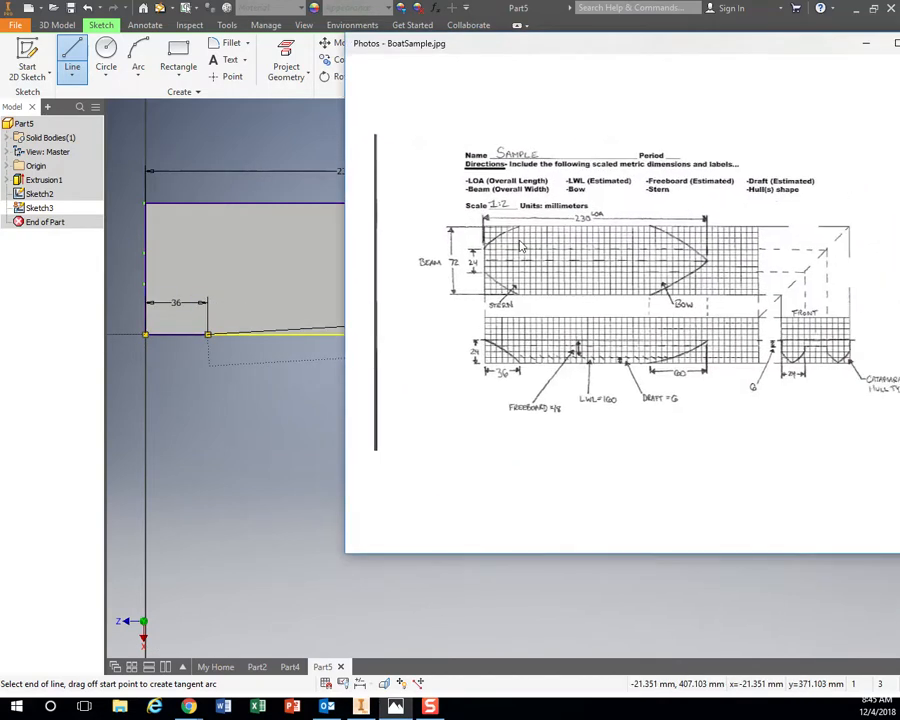
pyautogui.moveTo(524, 302)
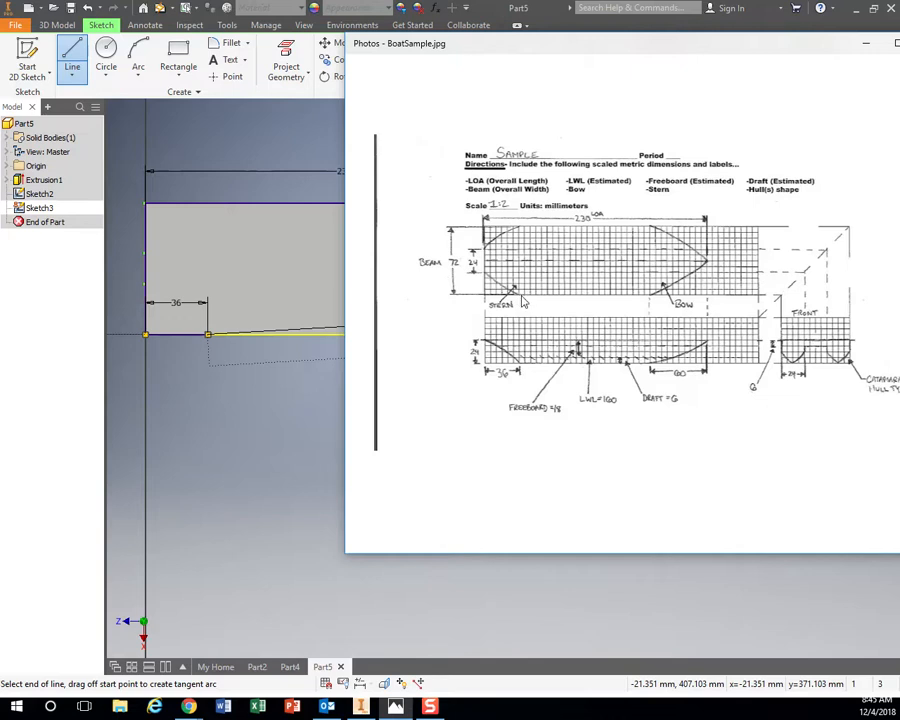
pyautogui.moveTo(544, 96)
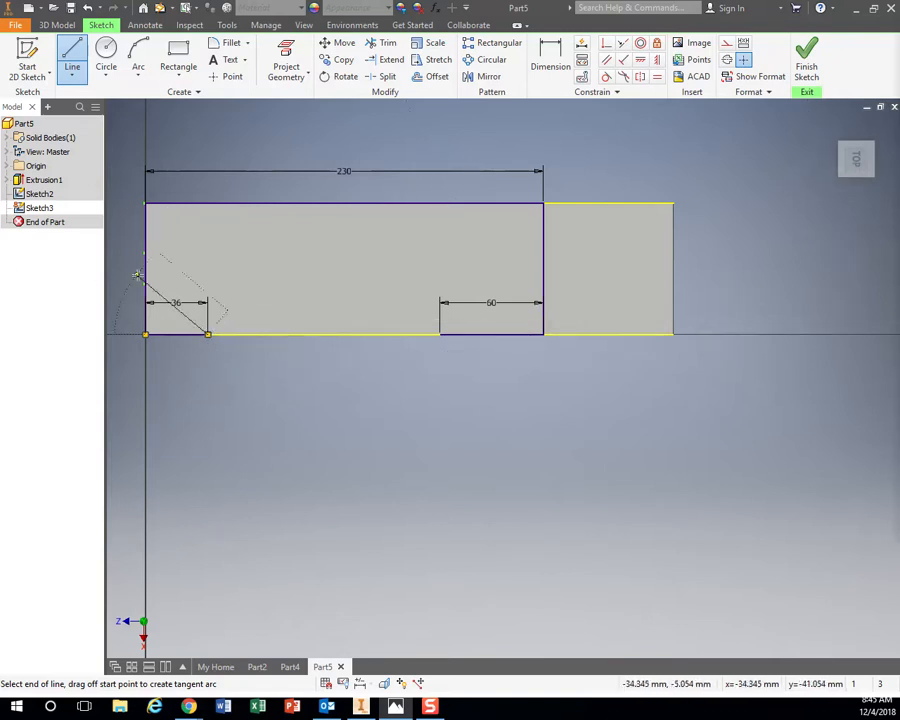
pyautogui.moveTo(190, 232)
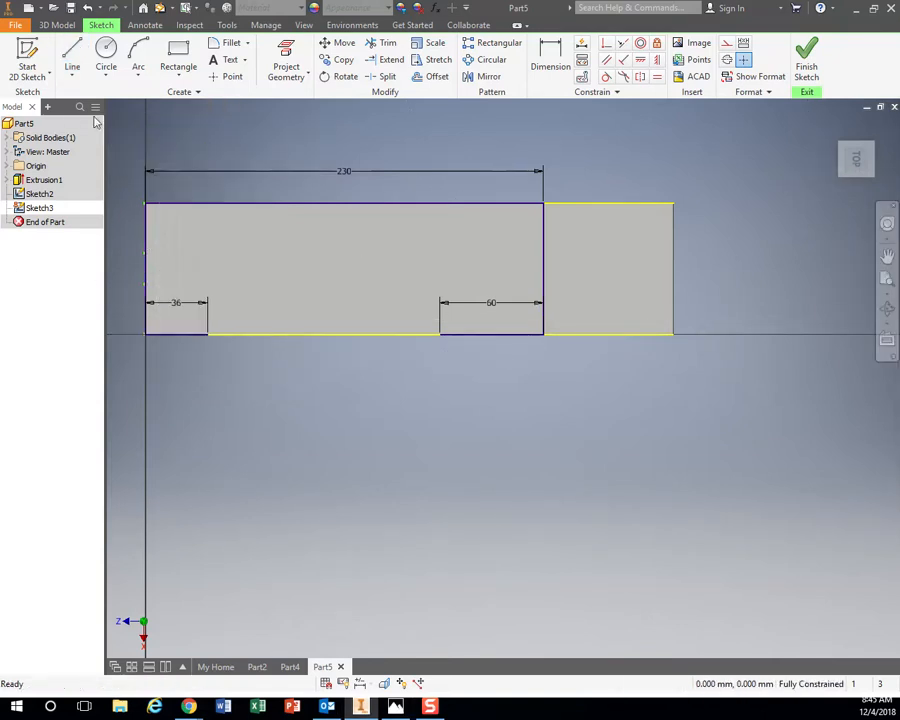
# - Draw a horizontal line from the left edge to the 230 line and start a short 12 mm line at the left end
pyautogui.click(72, 60)
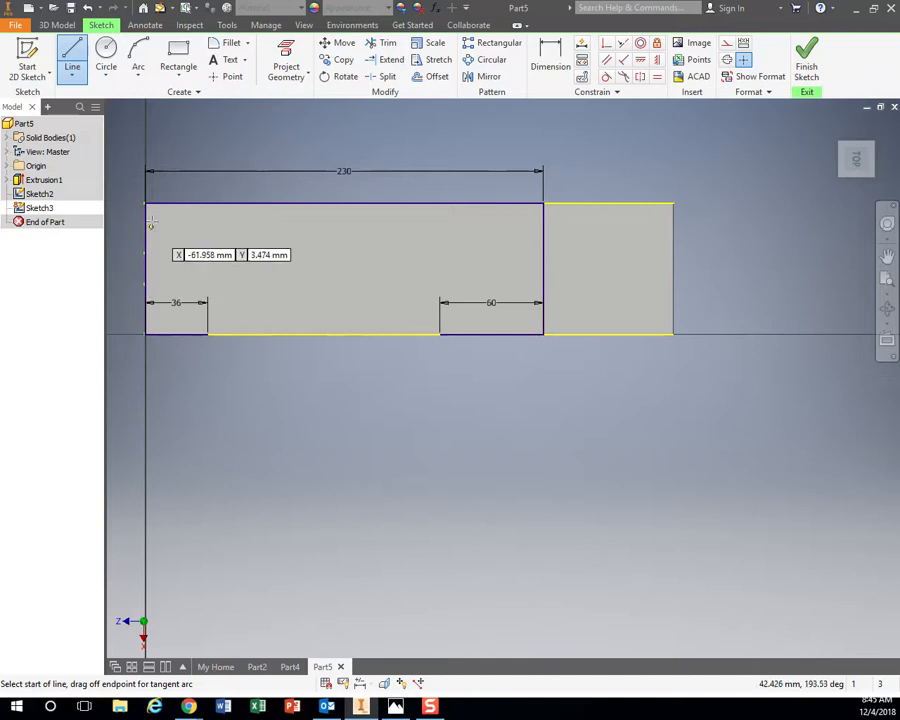
pyautogui.moveTo(146, 256)
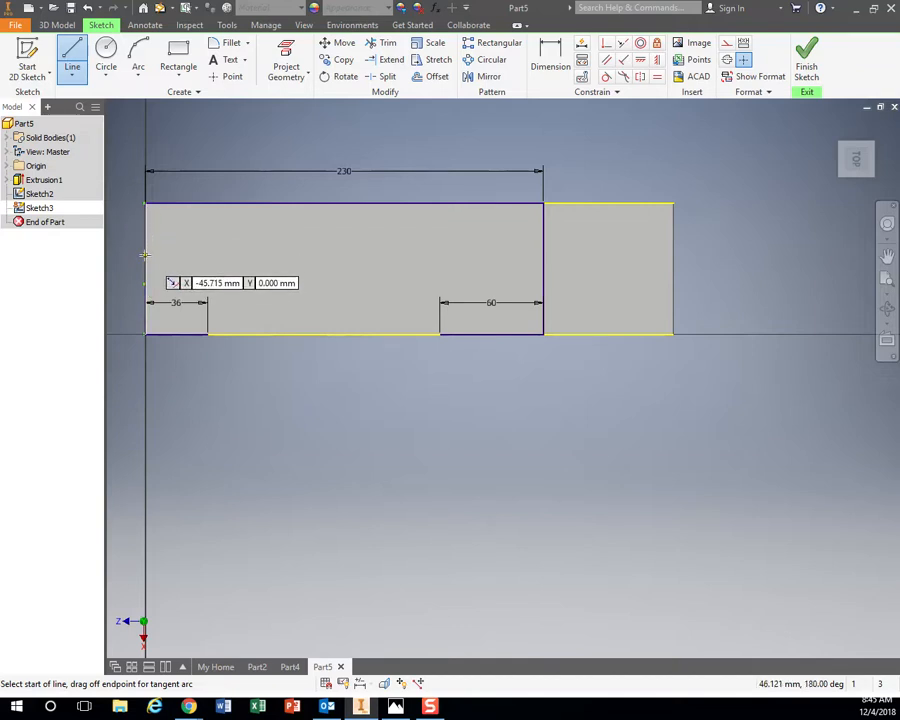
pyautogui.moveTo(144, 268)
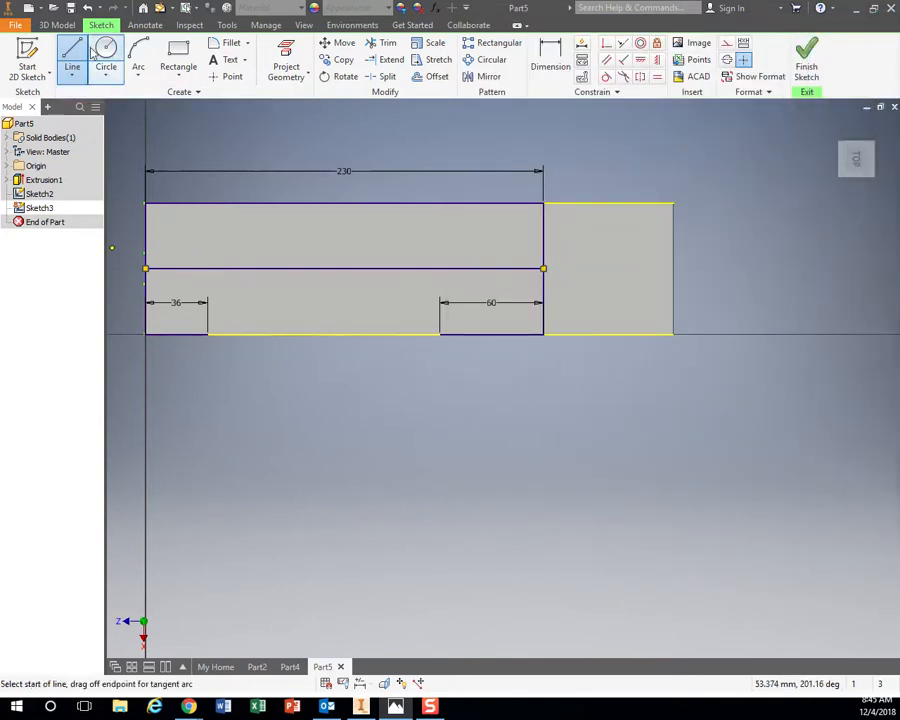
pyautogui.click(144, 280)
pyautogui.write('12')
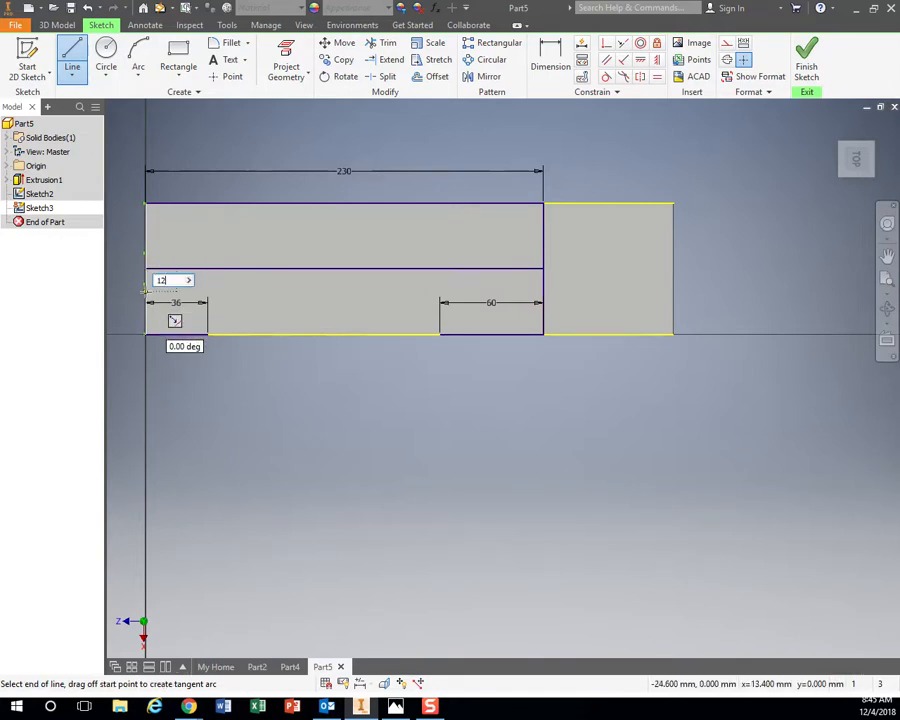
pyautogui.moveTo(400, 458)
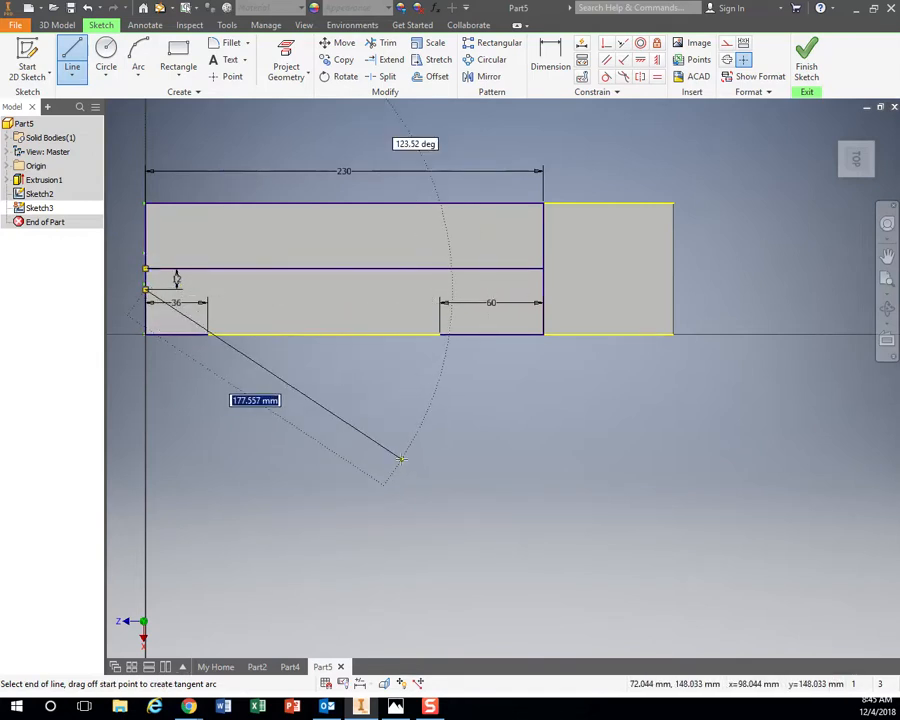
pyautogui.moveTo(284, 384)
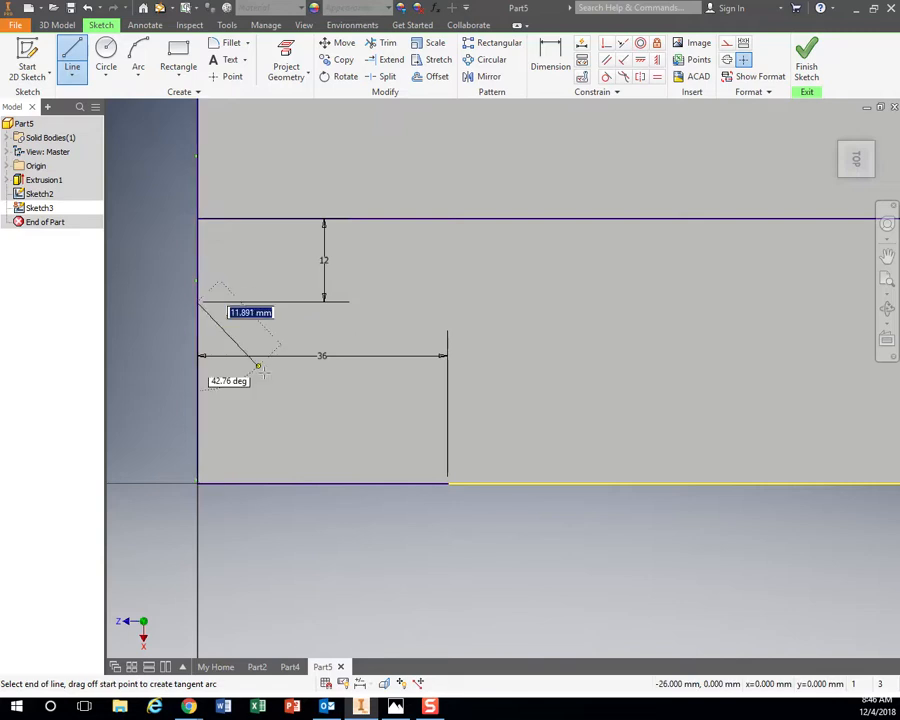
pyautogui.click(448, 486)
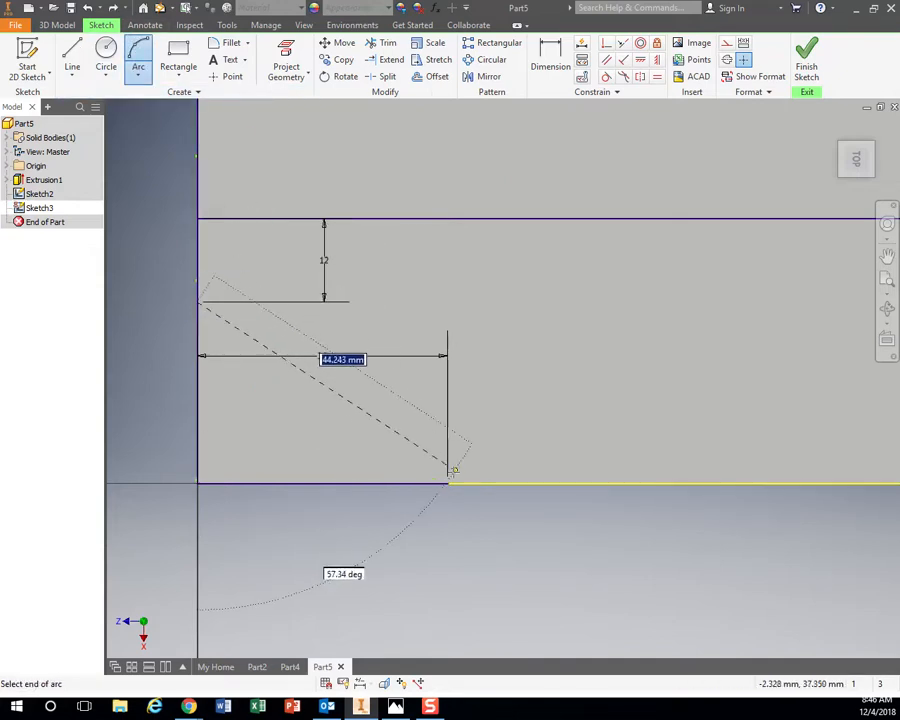
pyautogui.click(448, 482)
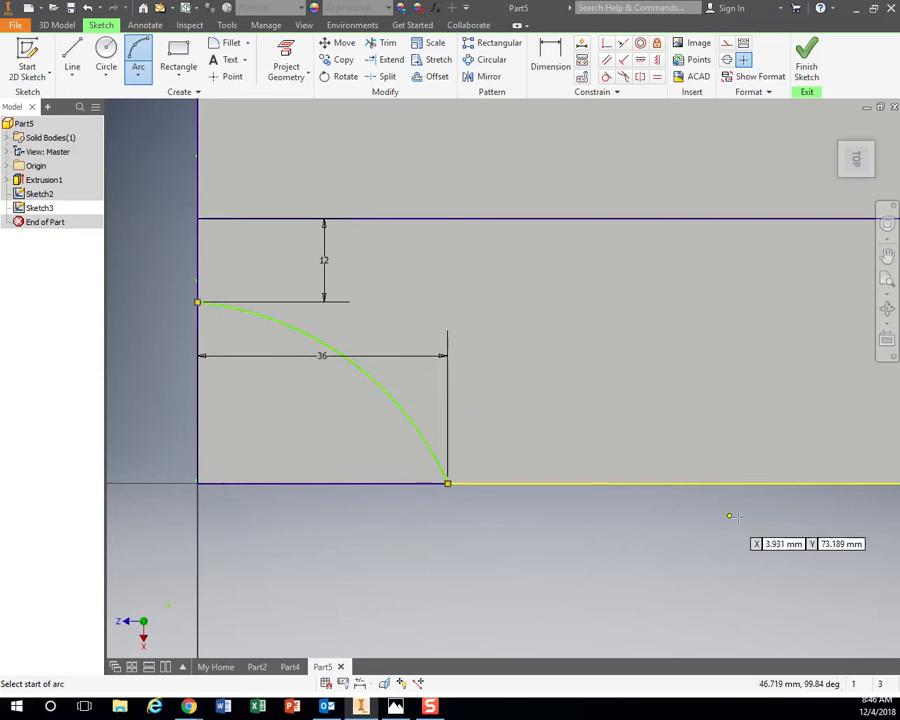
pyautogui.moveTo(488, 260)
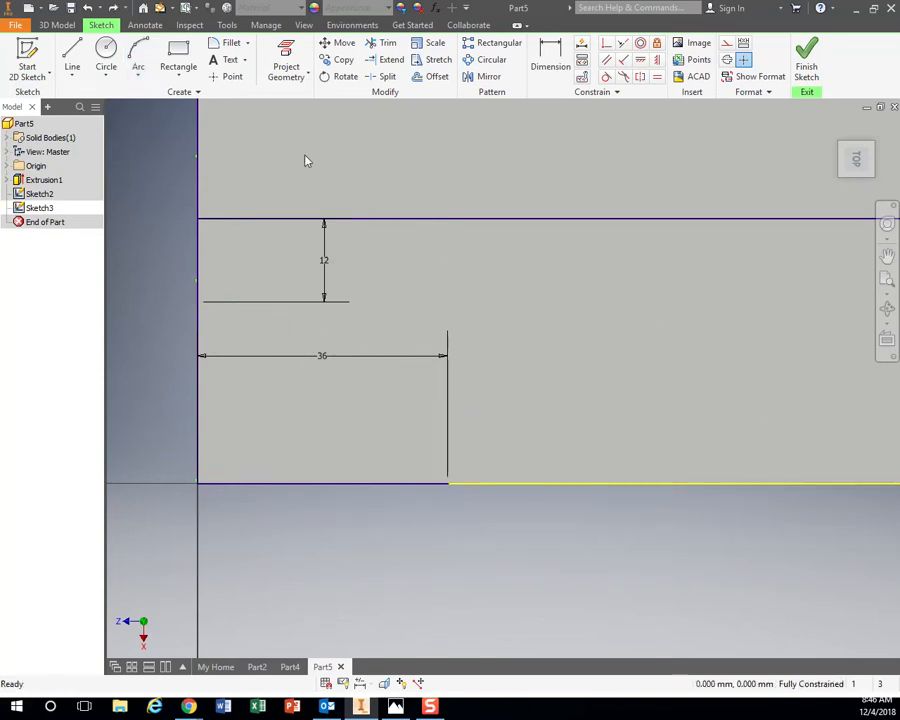
# - Sketch the bow curve as a control-vertex spline sweeping from the left end down toward the bottom edge
pyautogui.click(72, 68)
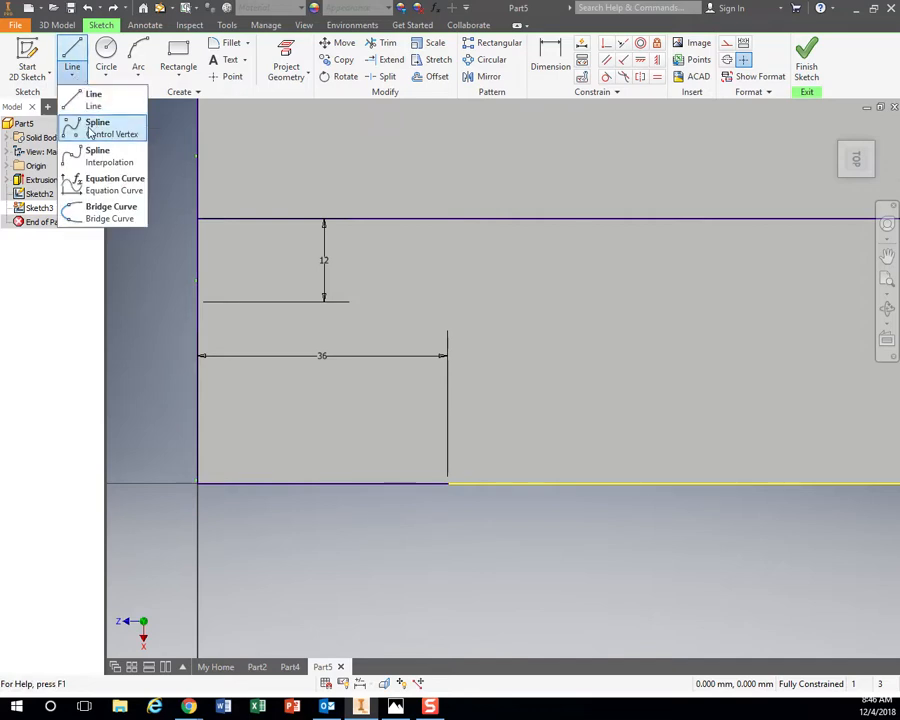
pyautogui.click(98, 128)
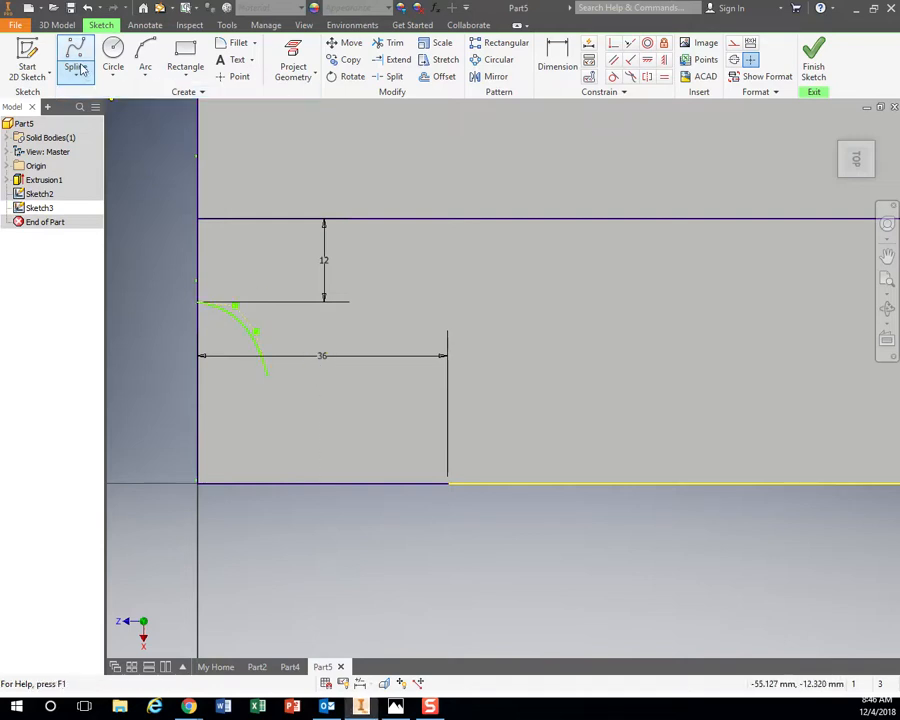
pyautogui.click(76, 60)
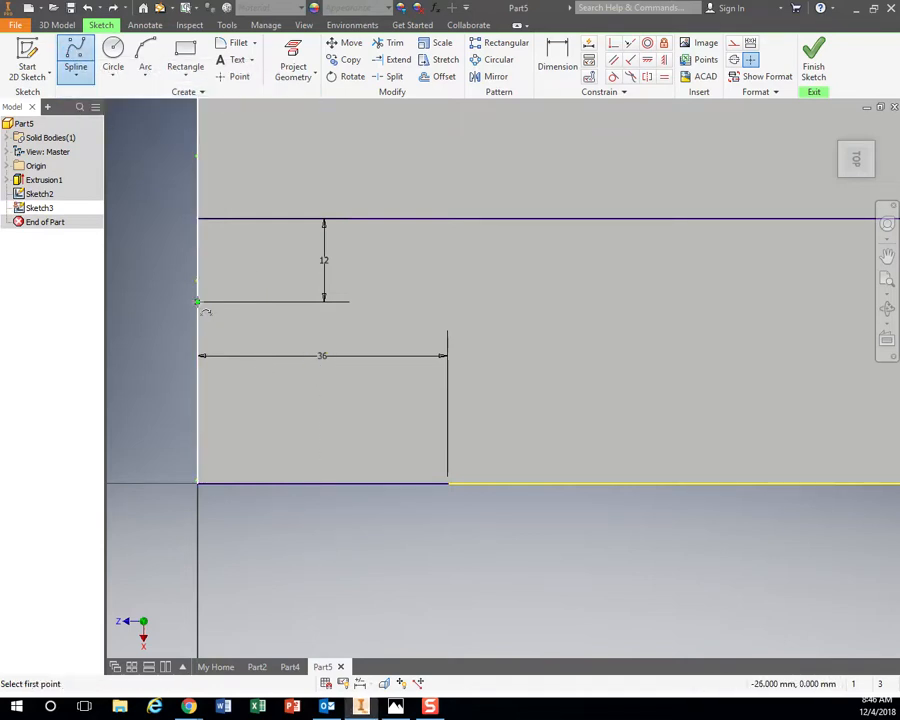
pyautogui.click(200, 304)
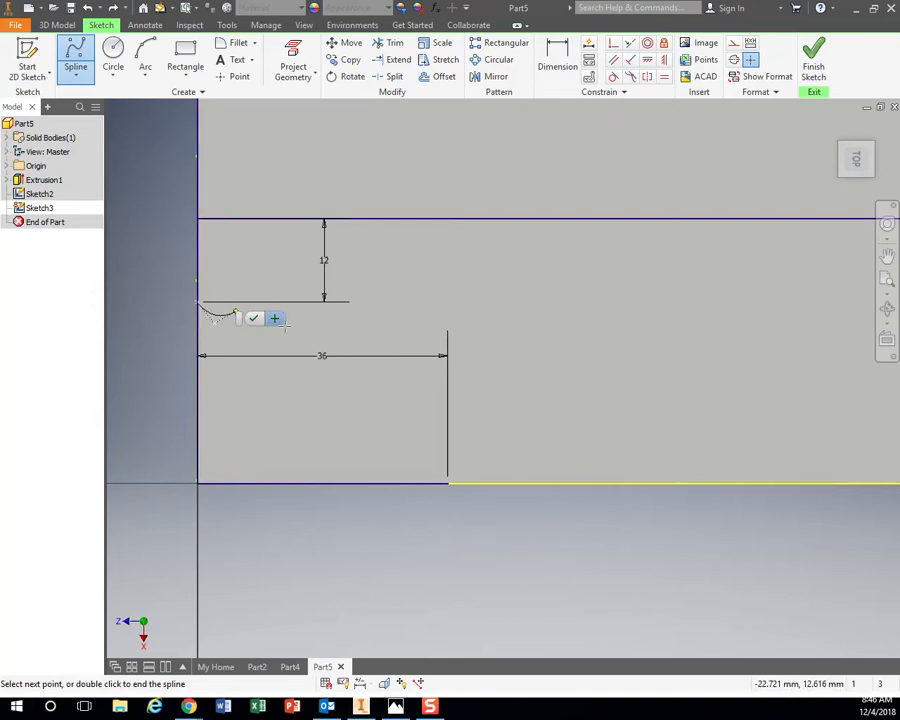
pyautogui.click(308, 452)
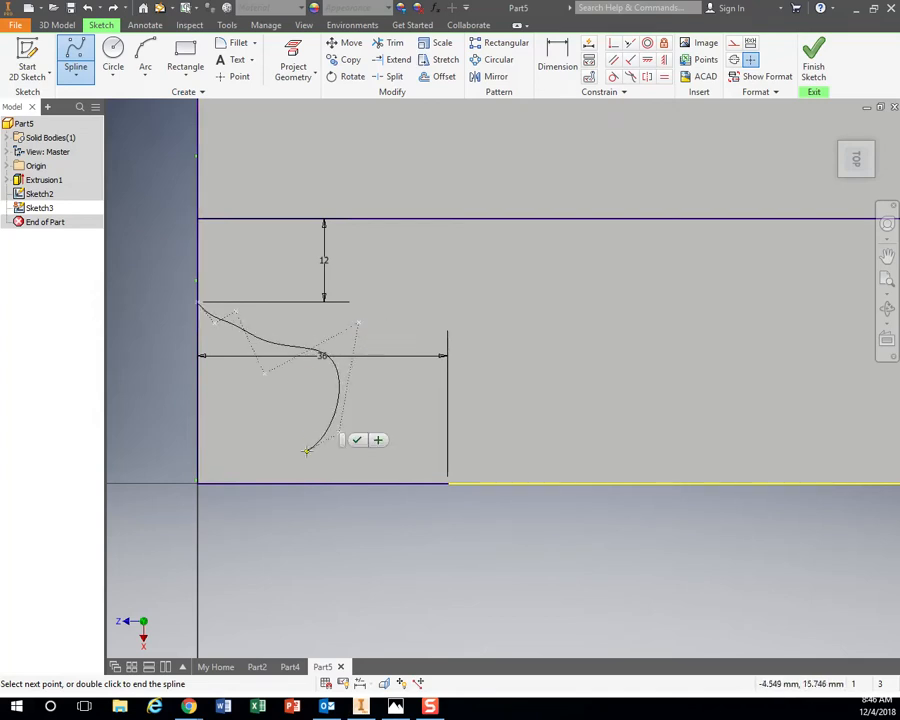
pyautogui.click(416, 468)
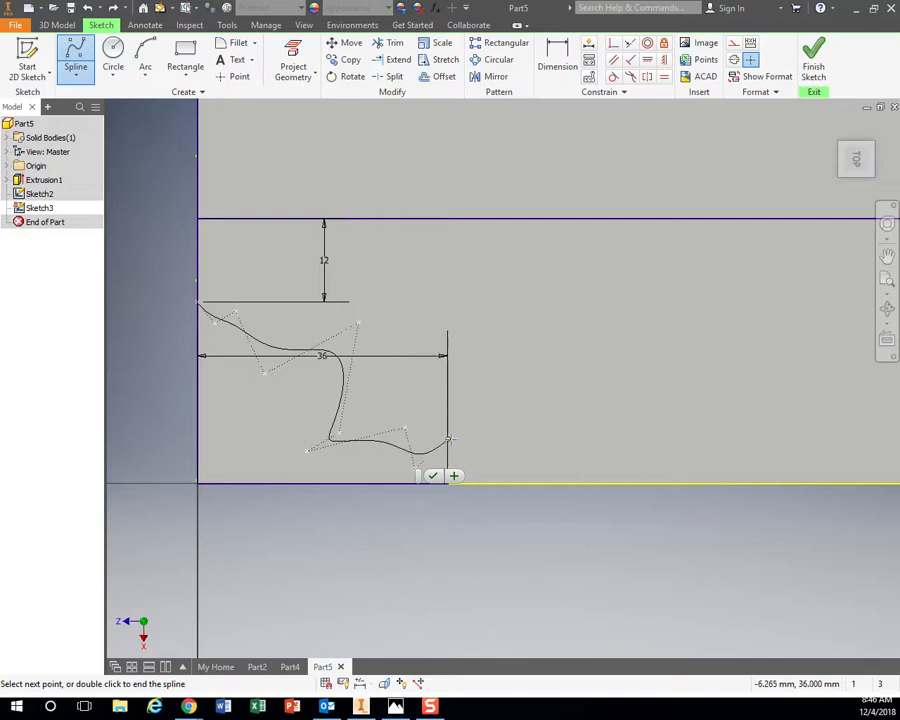
pyautogui.click(144, 56)
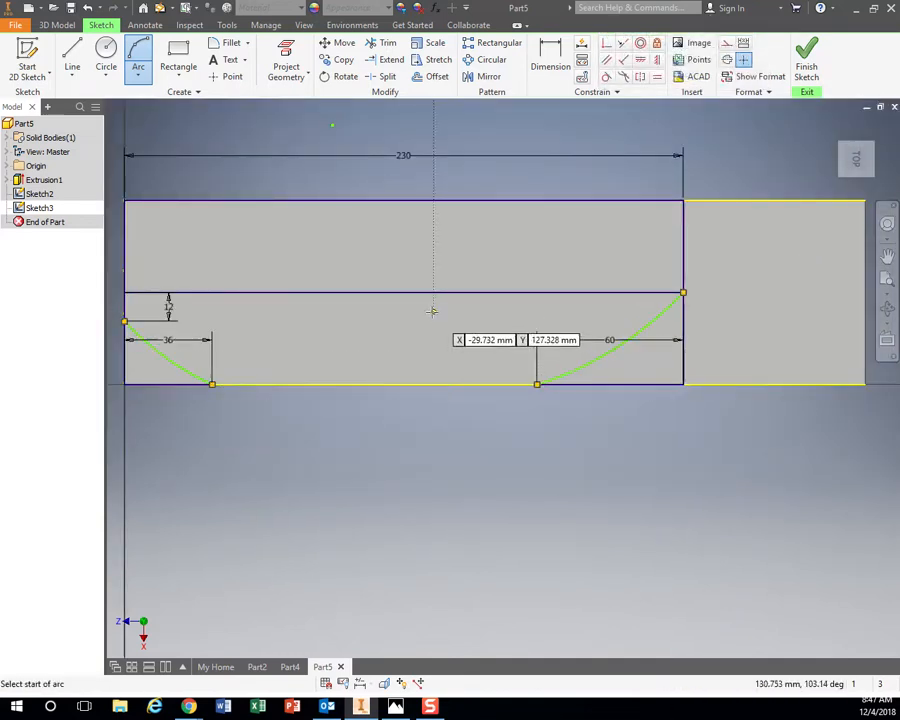
# - Trim away the helper lines near the stern and bow arcs and the leftover segment below the bow
pyautogui.click(72, 60)
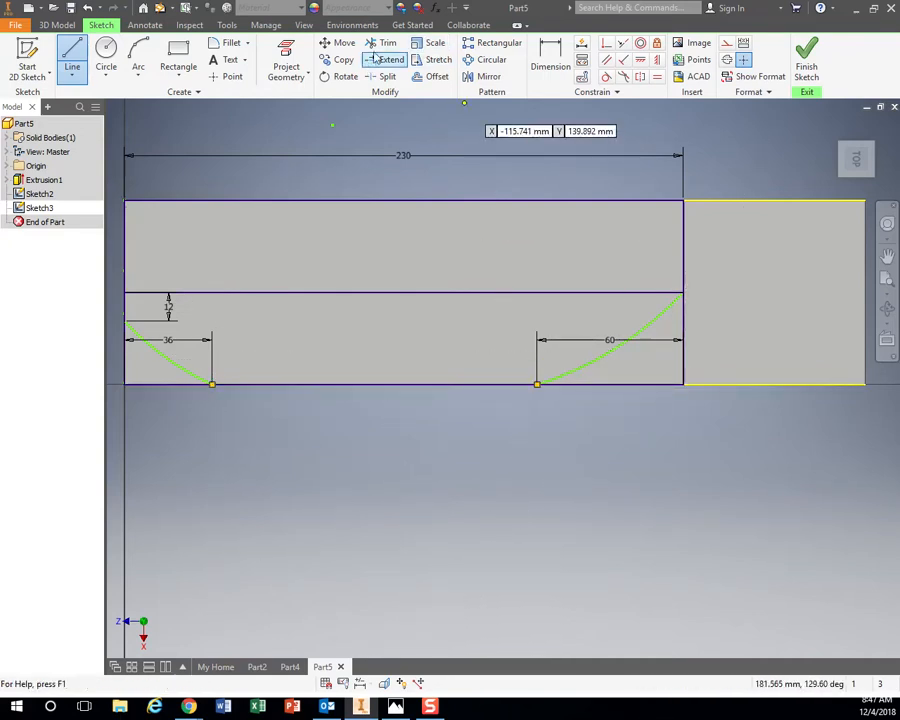
pyautogui.click(386, 44)
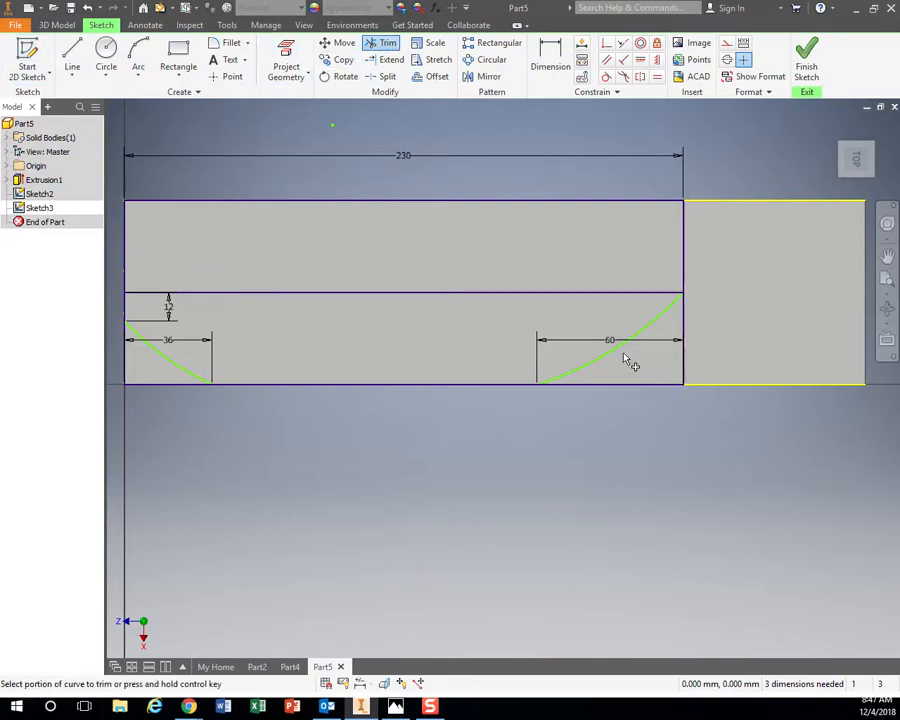
pyautogui.click(616, 350)
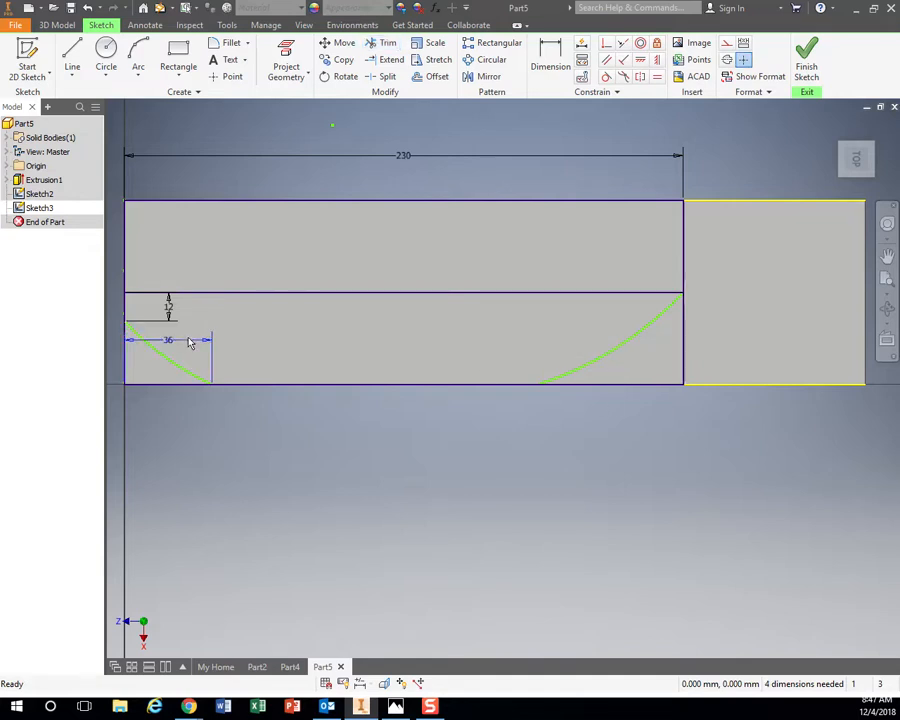
pyautogui.click(286, 60)
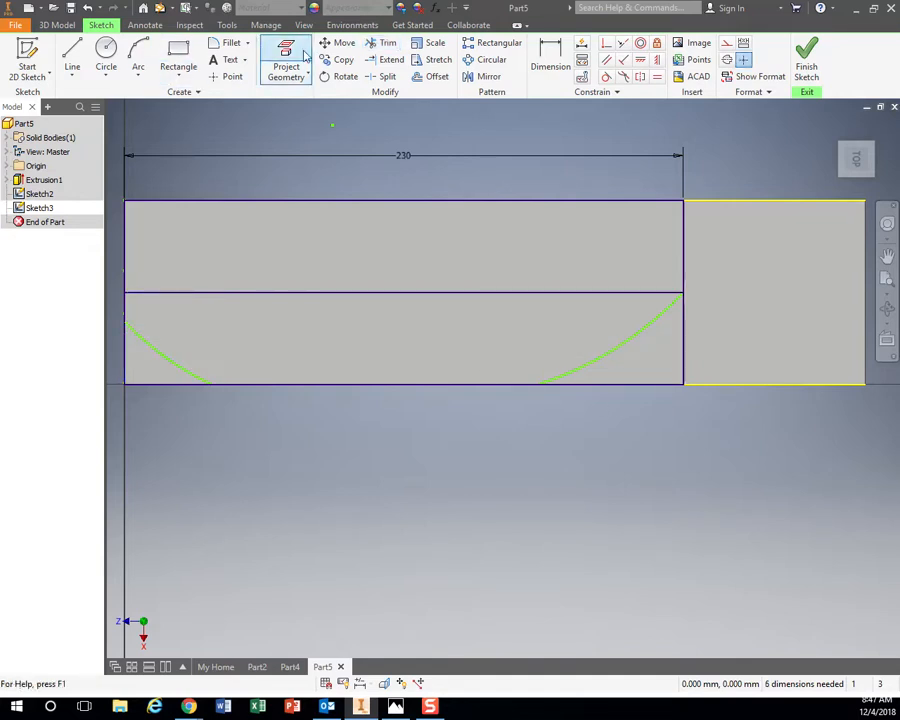
pyautogui.click(386, 44)
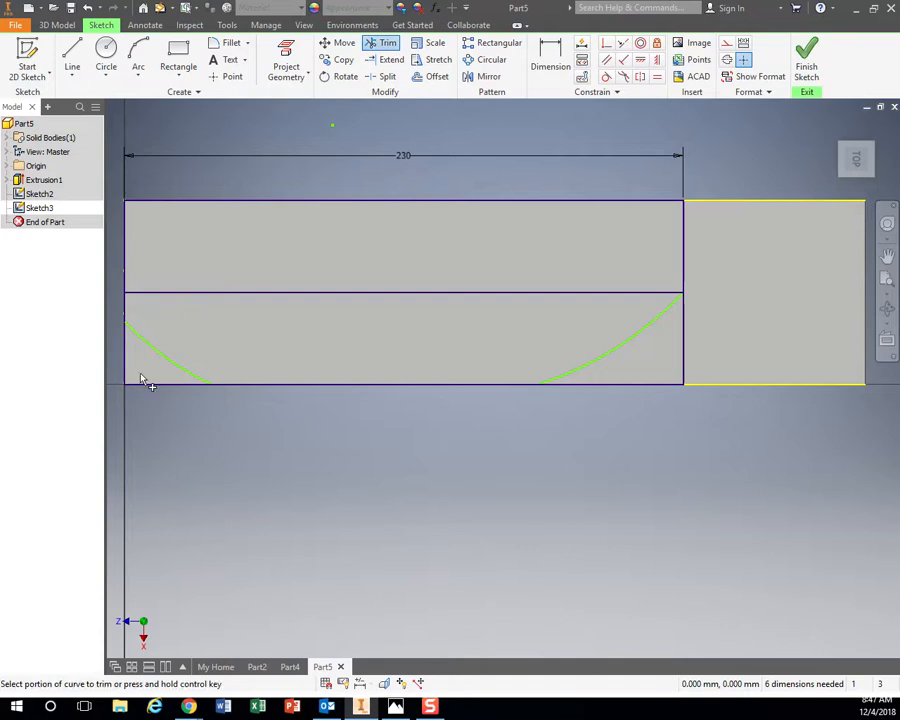
pyautogui.click(684, 360)
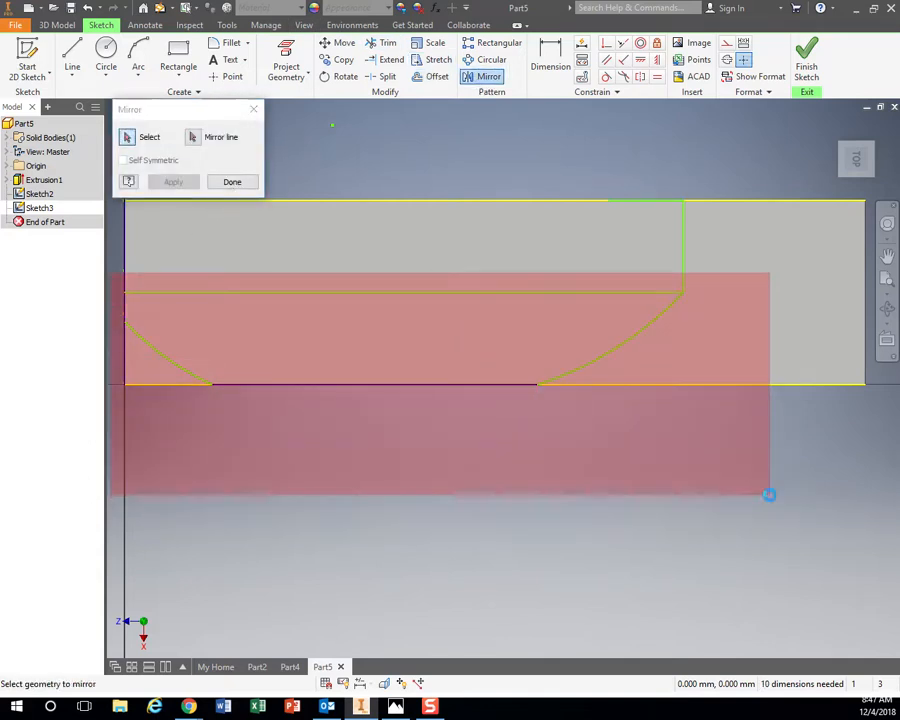
# - Mirror the bow and stern curves across the centre line into a full pointed hull outline
pyautogui.click(192, 136)
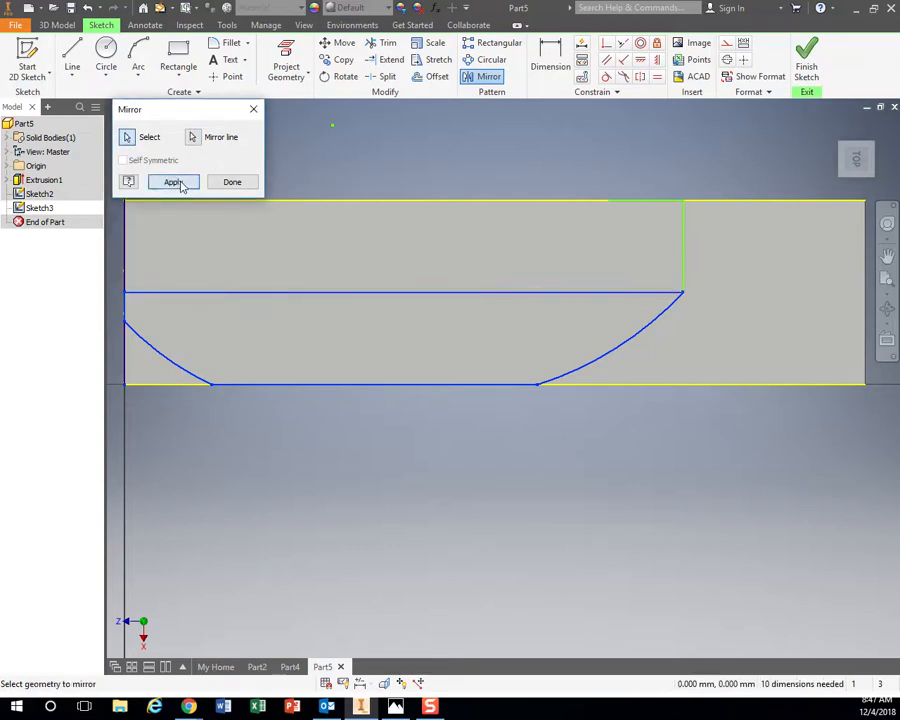
pyautogui.click(172, 182)
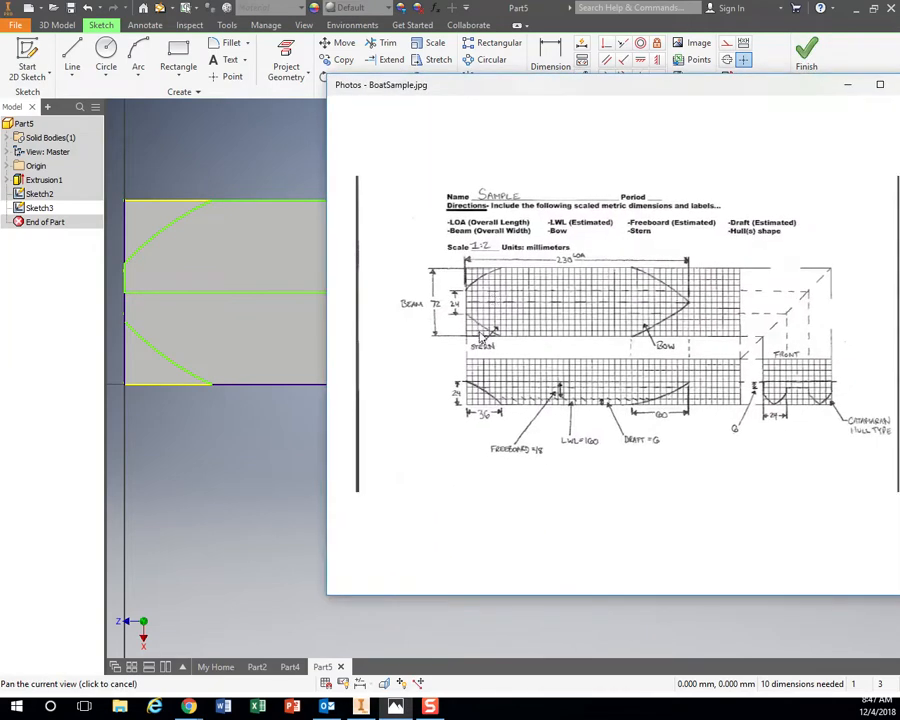
pyautogui.moveTo(576, 92)
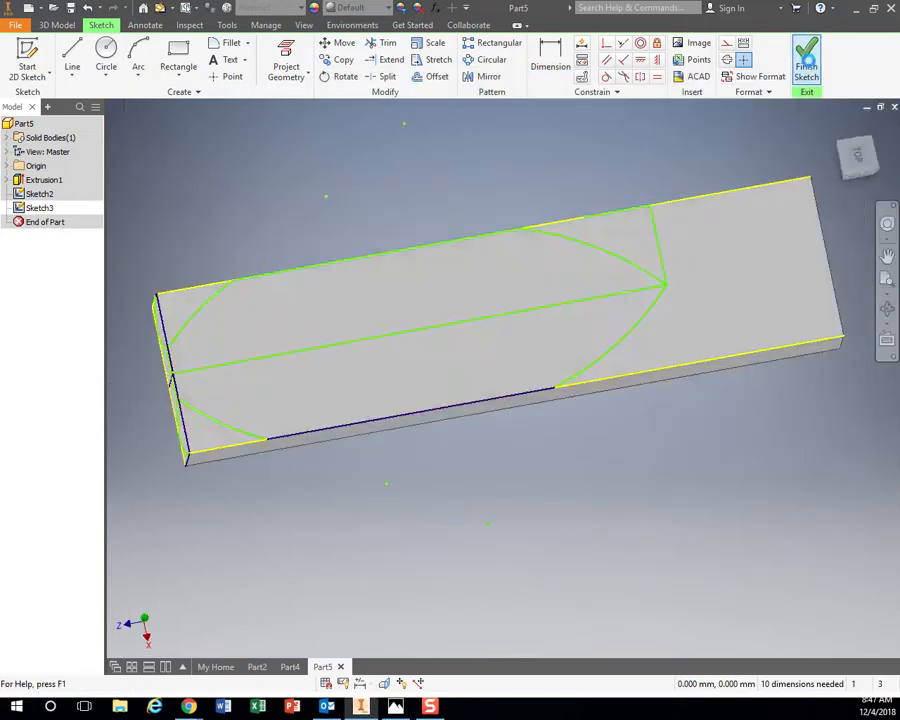
# - Finish the top-face sketch and start a new 2D sketch on the block's side face
pyautogui.click(806, 56)
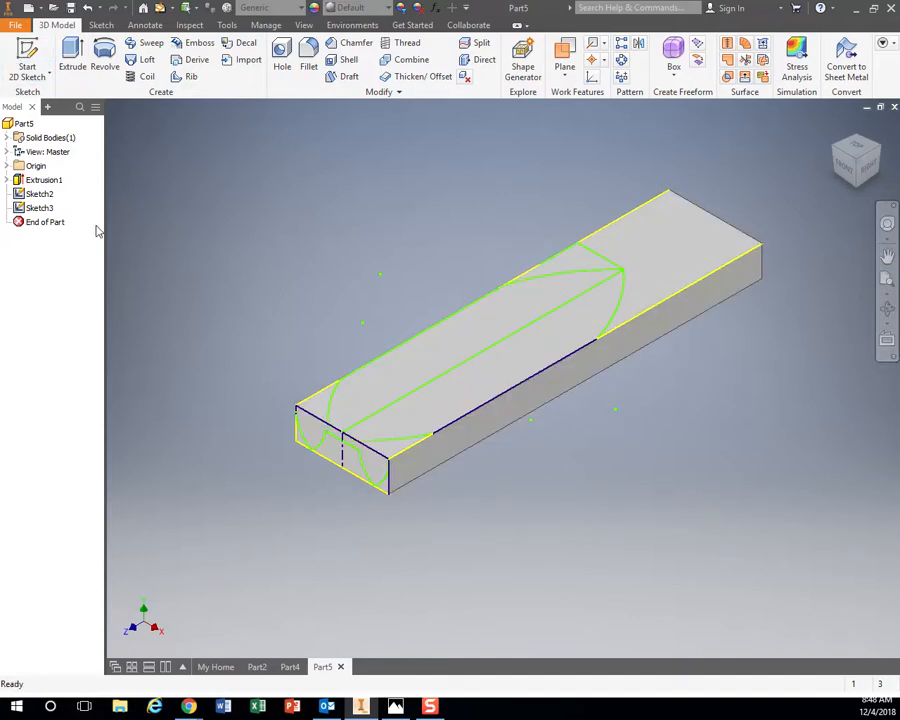
pyautogui.click(28, 60)
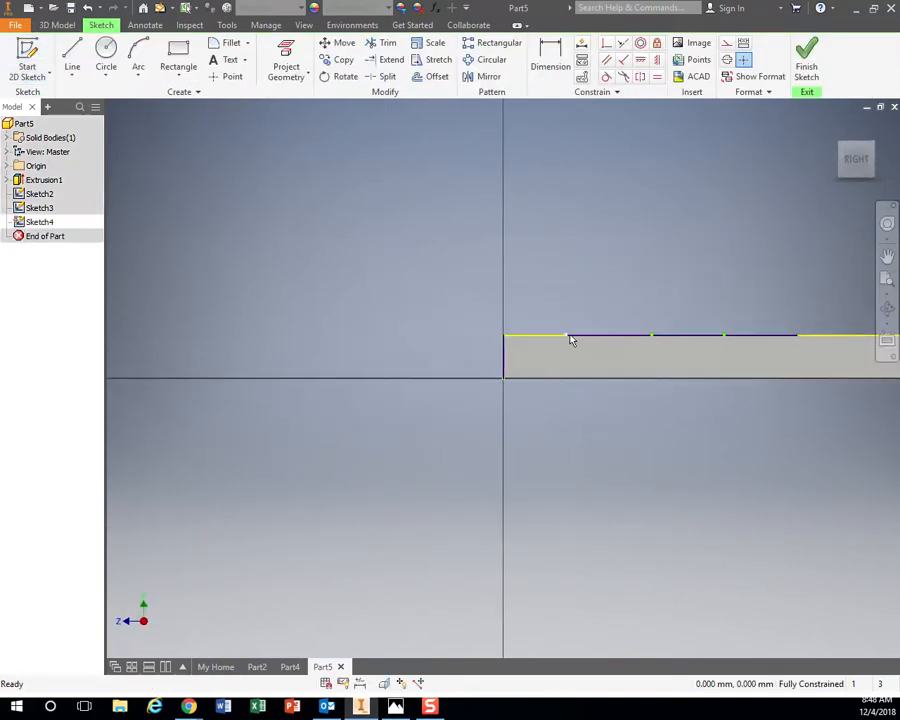
# - Draw a line from the front corner along the side edge marking the 36 mm bow section
pyautogui.click(72, 52)
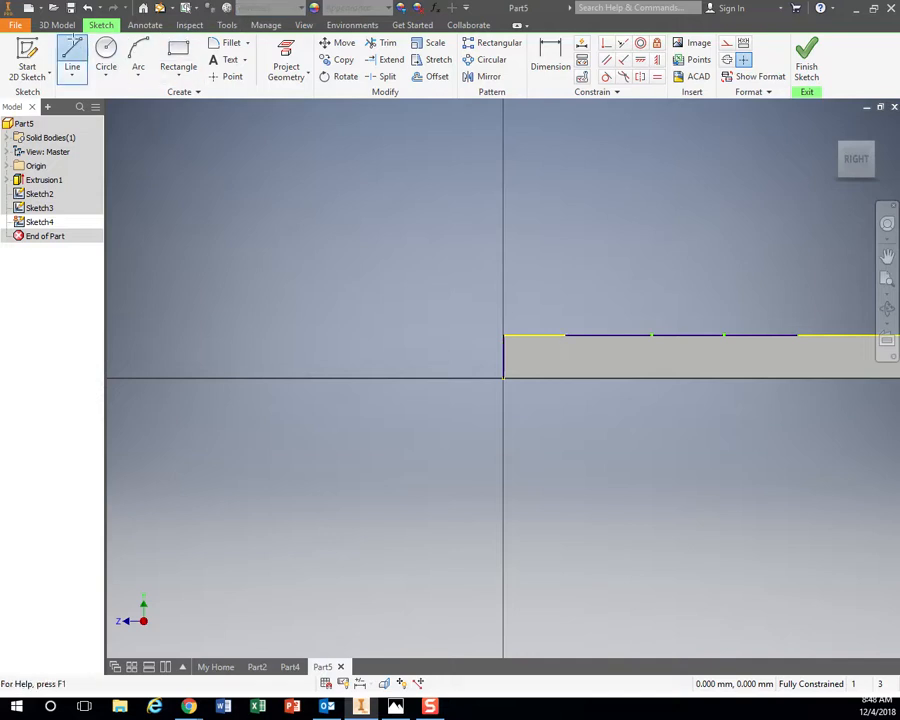
pyautogui.click(504, 376)
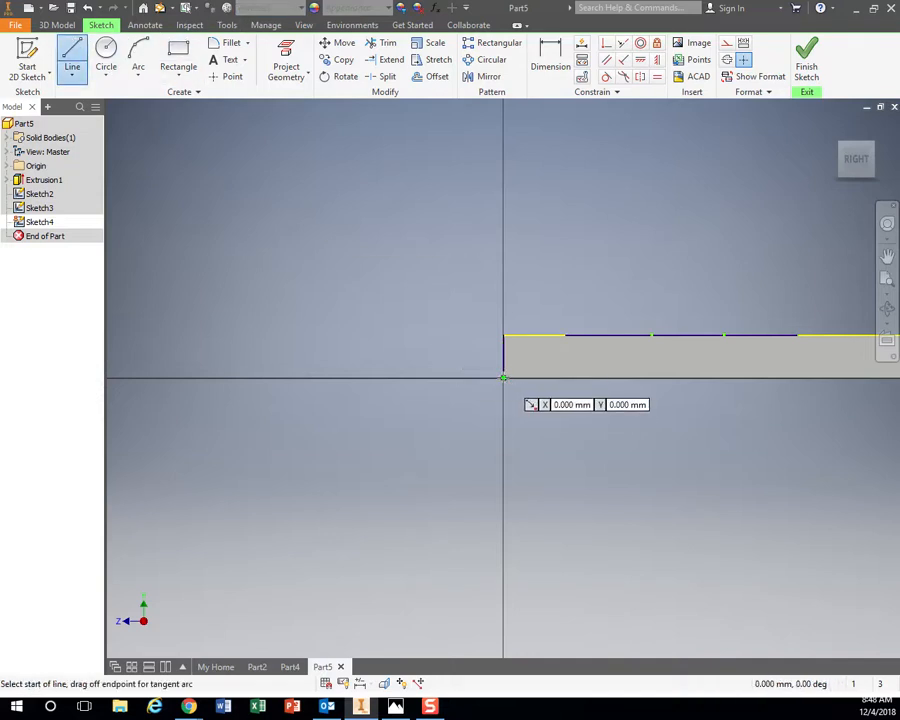
pyautogui.click(504, 376)
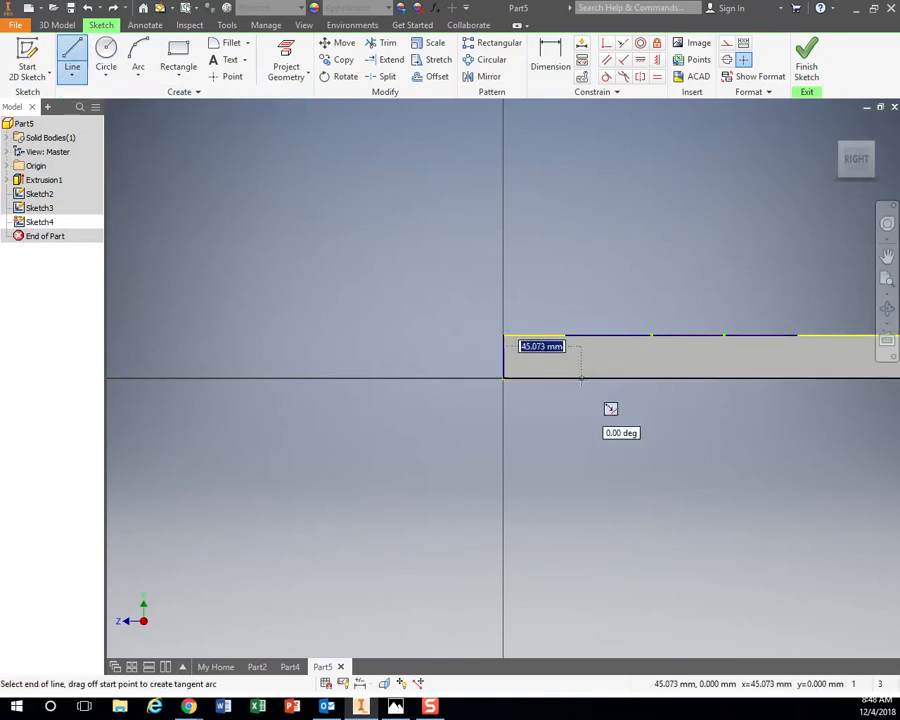
pyautogui.moveTo(504, 376)
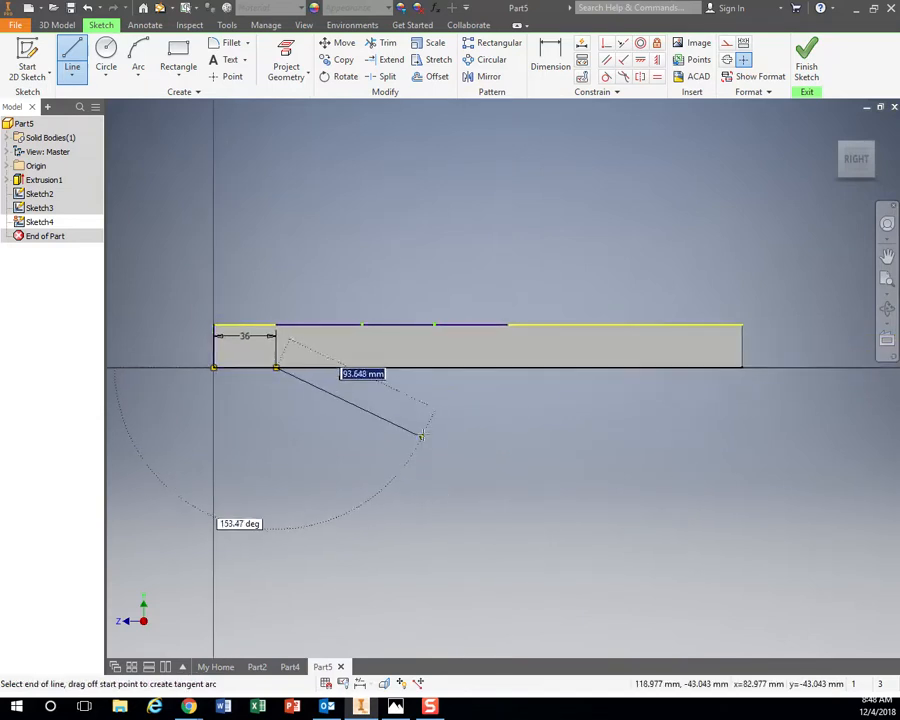
pyautogui.moveTo(484, 368)
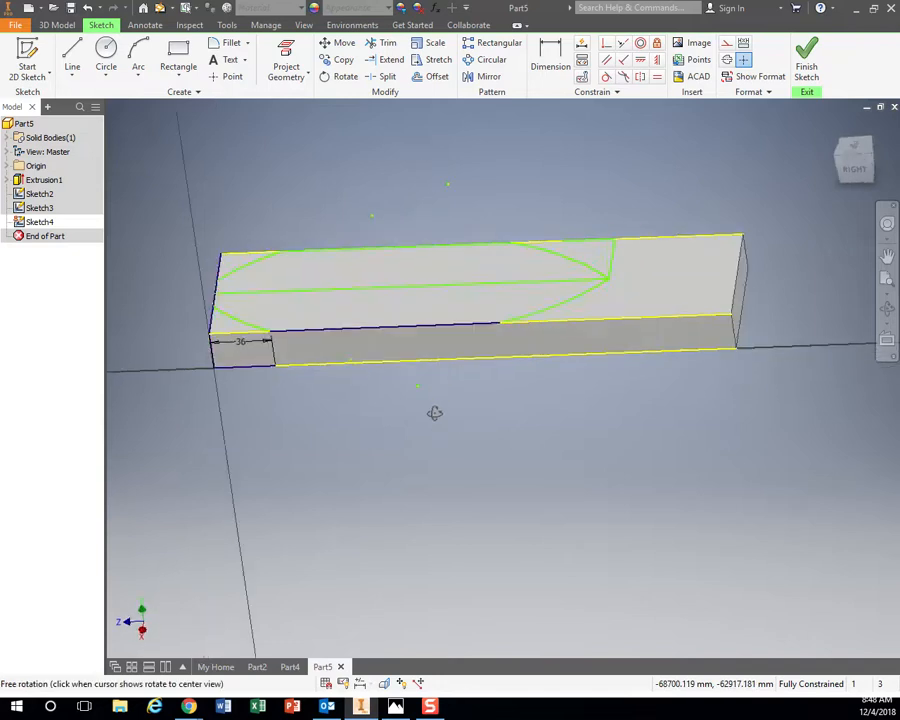
pyautogui.moveTo(436, 412); pyautogui.dragTo(448, 430)
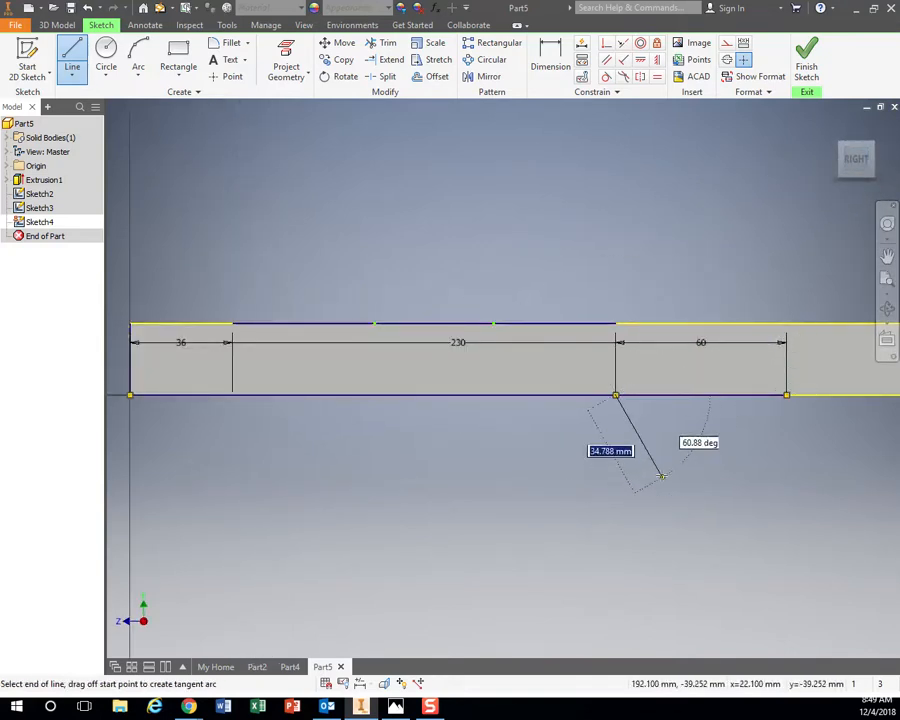
# - Cancel the unfinished angled line, keeping the 36, 230 and 60 section marks
pyautogui.press('Escape')
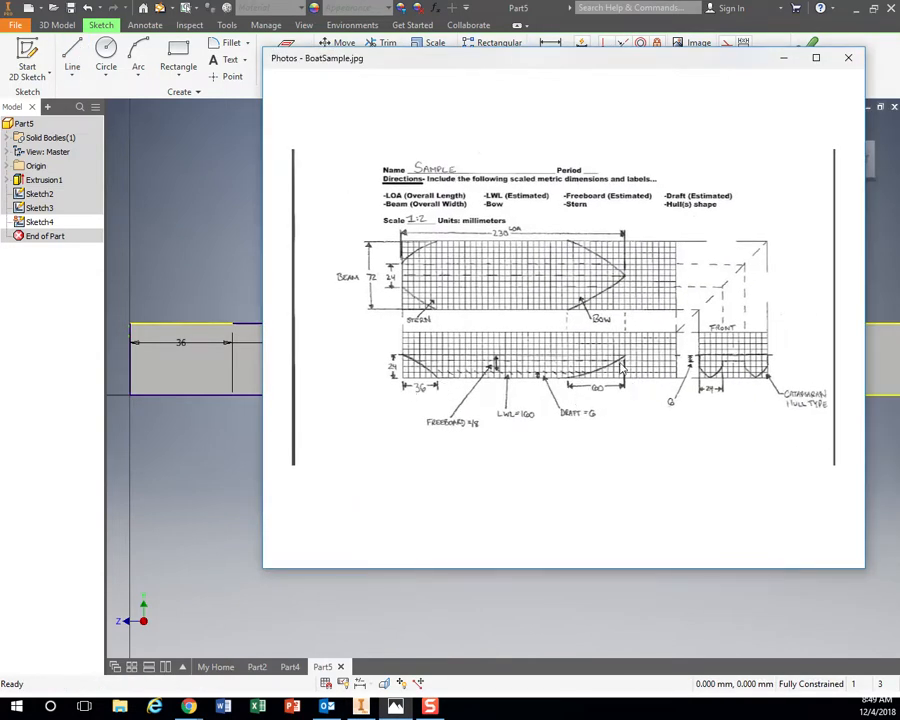
pyautogui.moveTo(560, 364)
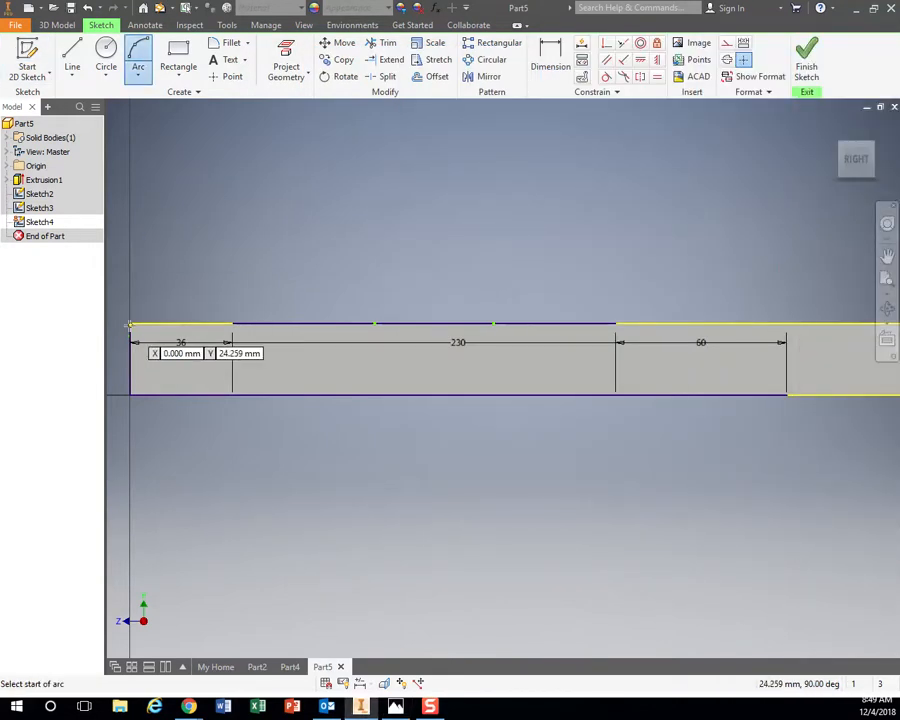
# - Draw the bow arc from the top corner to the 36 mark and begin the stern arc at the 60 mark
pyautogui.click(130, 326)
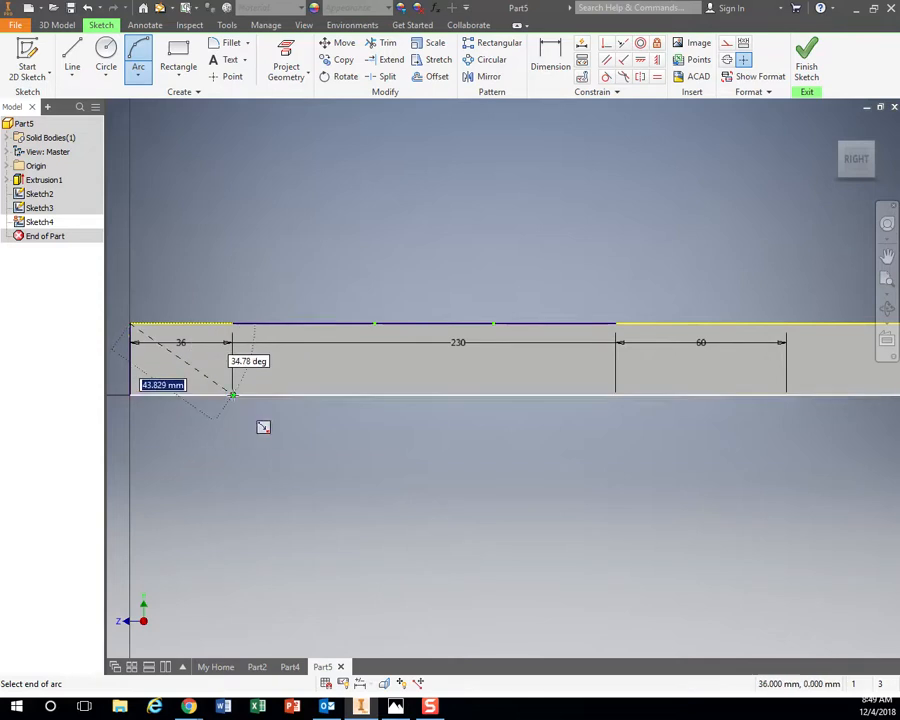
pyautogui.click(232, 394)
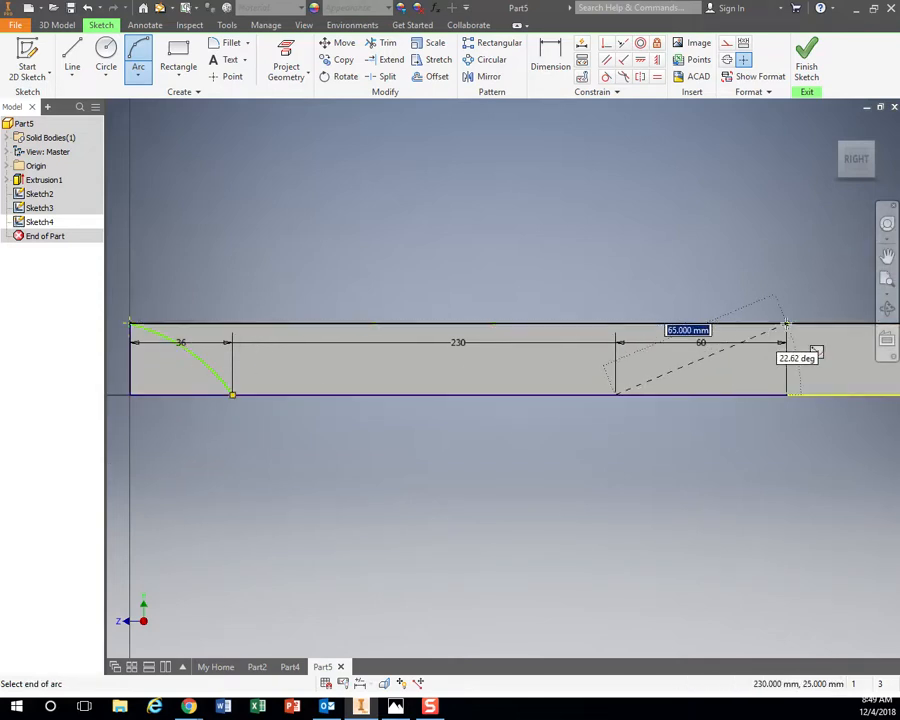
pyautogui.click(788, 324)
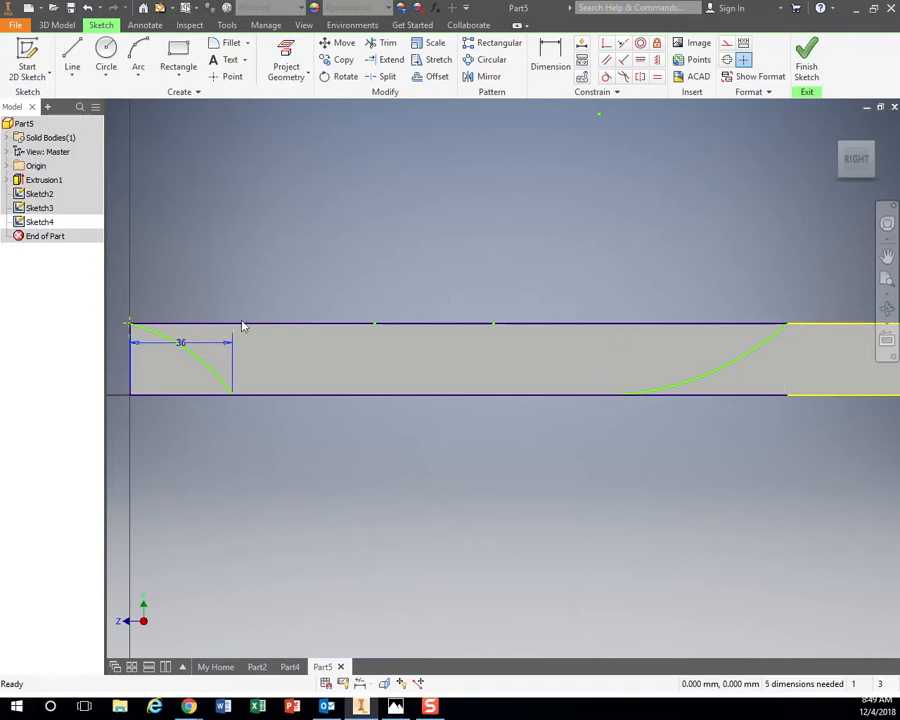
# - Trim the helper lines under the bow and stern arcs and finish the side-face sketch
pyautogui.click(388, 44)
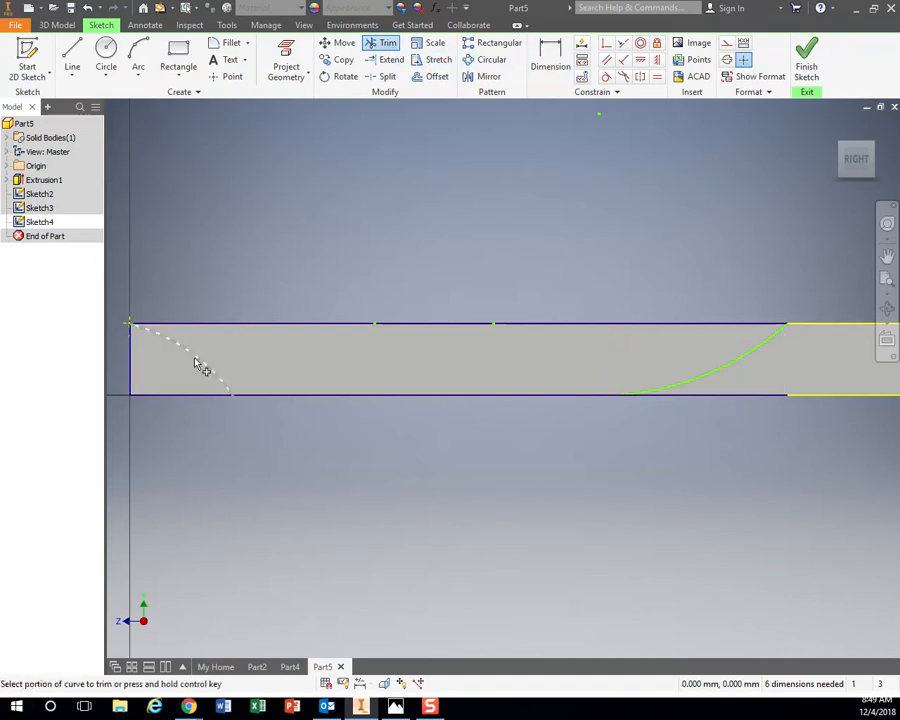
pyautogui.click(200, 364)
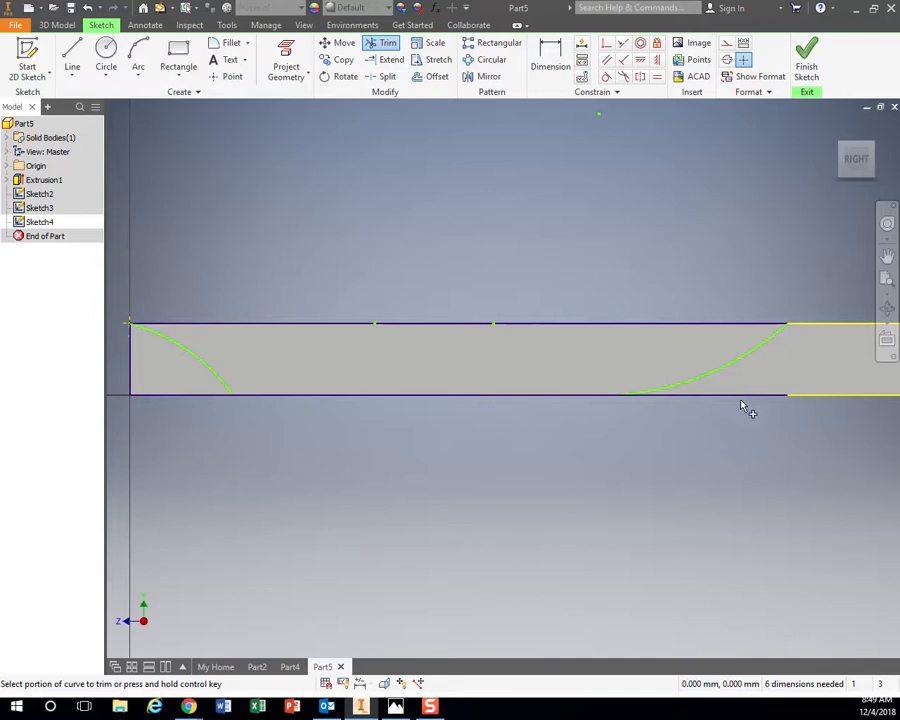
pyautogui.click(770, 396)
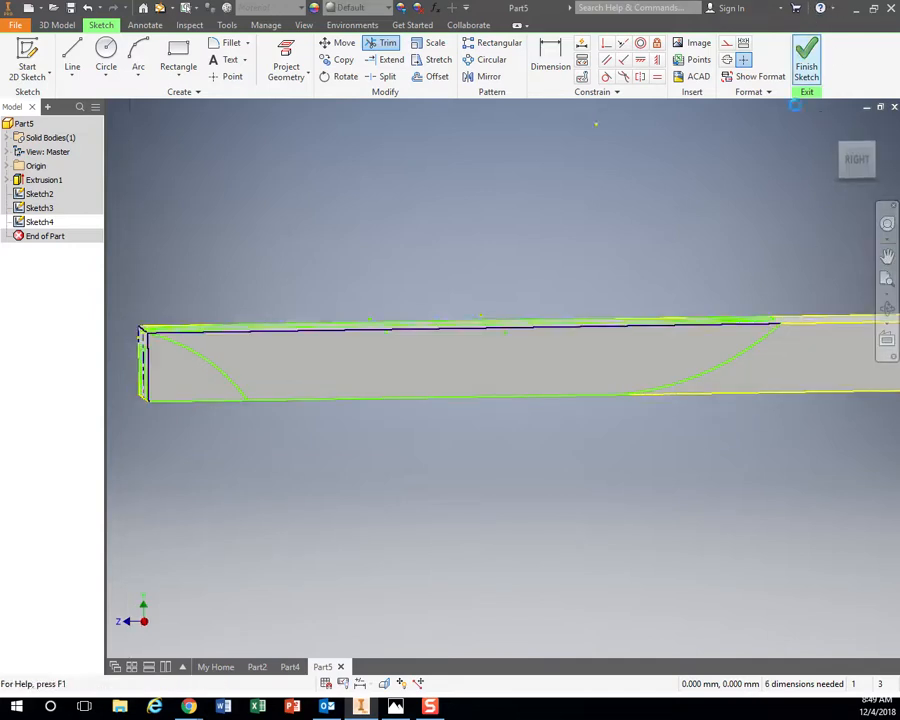
pyautogui.click(806, 60)
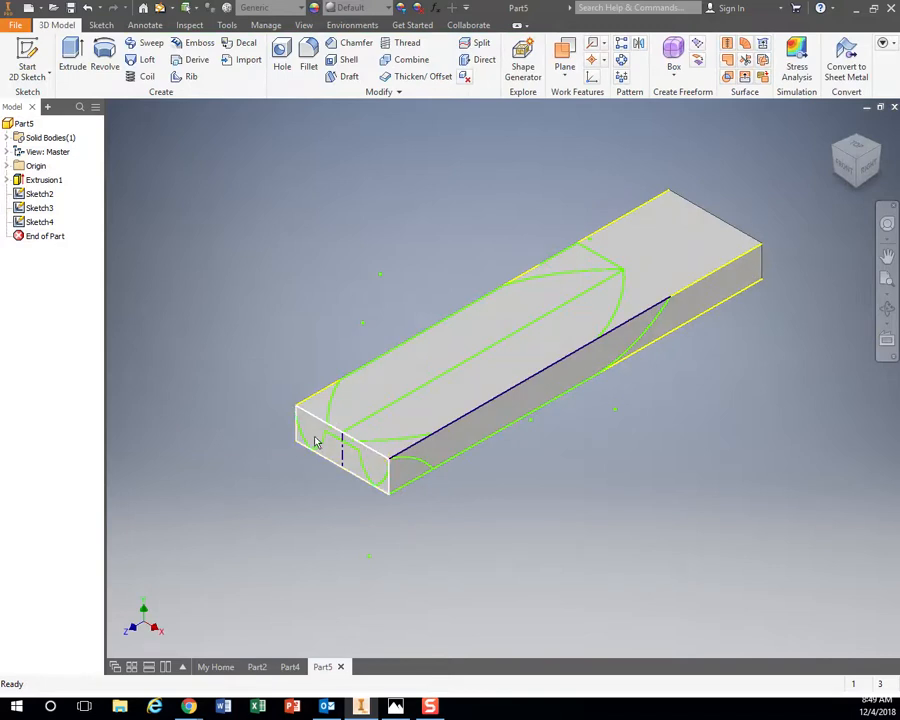
pyautogui.moveTo(450, 456)
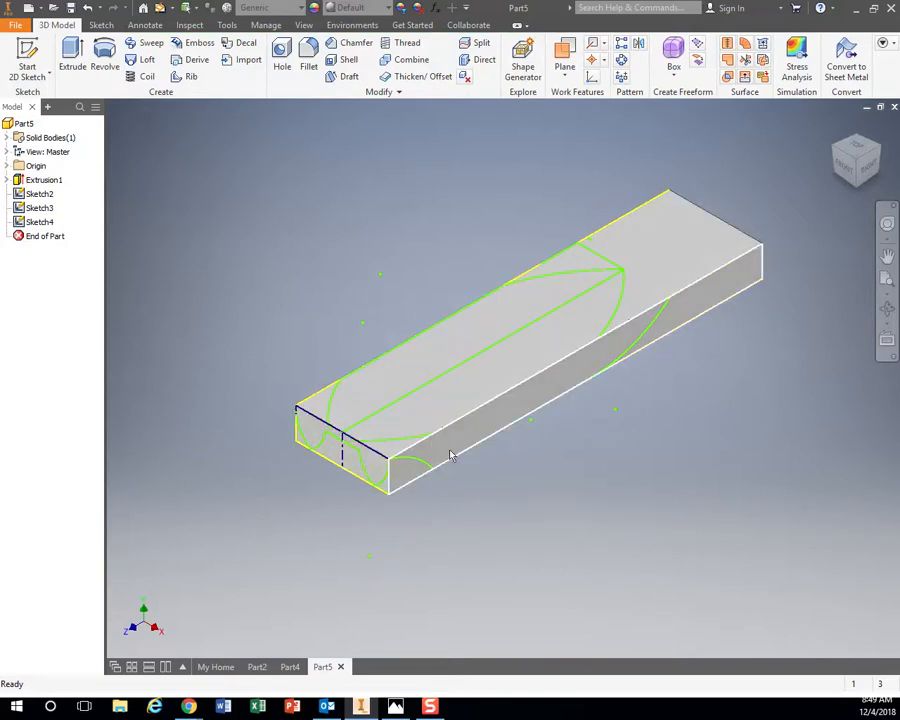